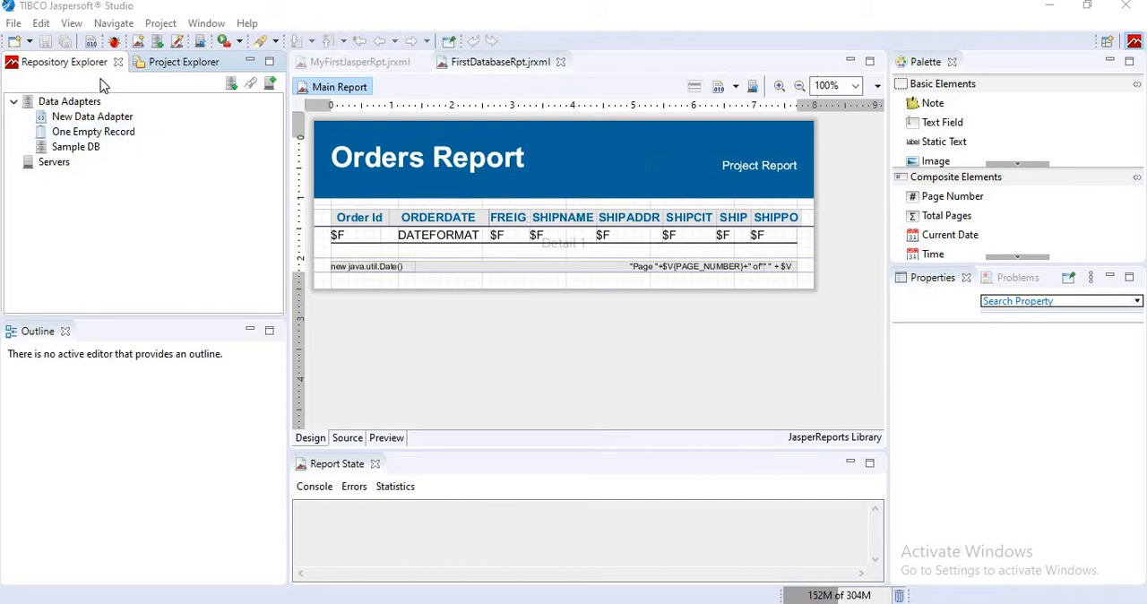
pyautogui.moveTo(79, 77)
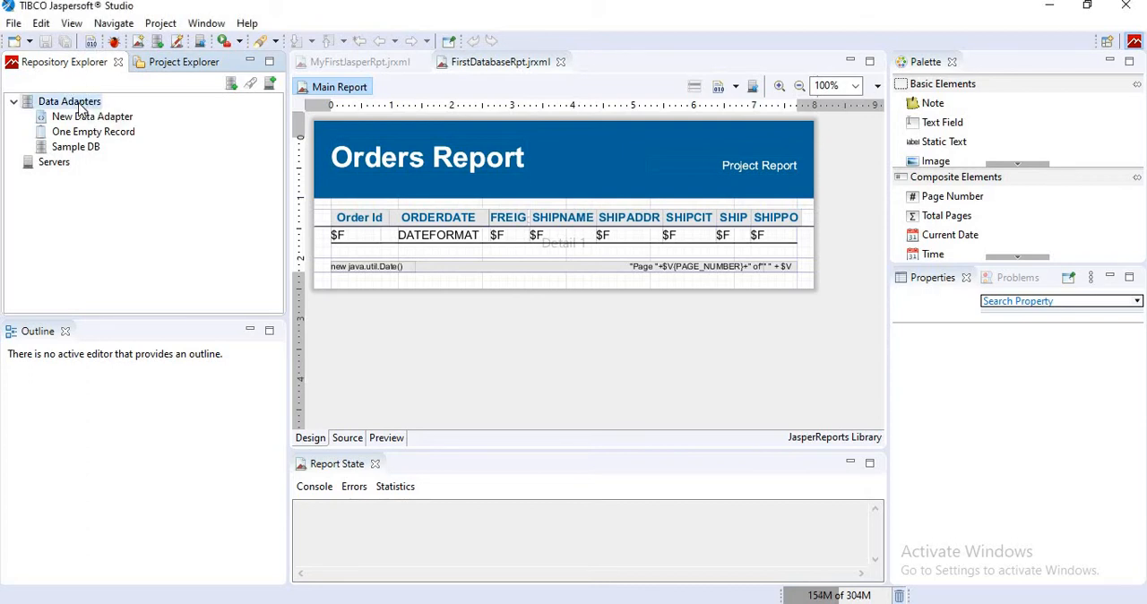
# Start Create Data Adapter from the Data Adapters node in Repository Explorer.
pyautogui.rightClick(68, 100)
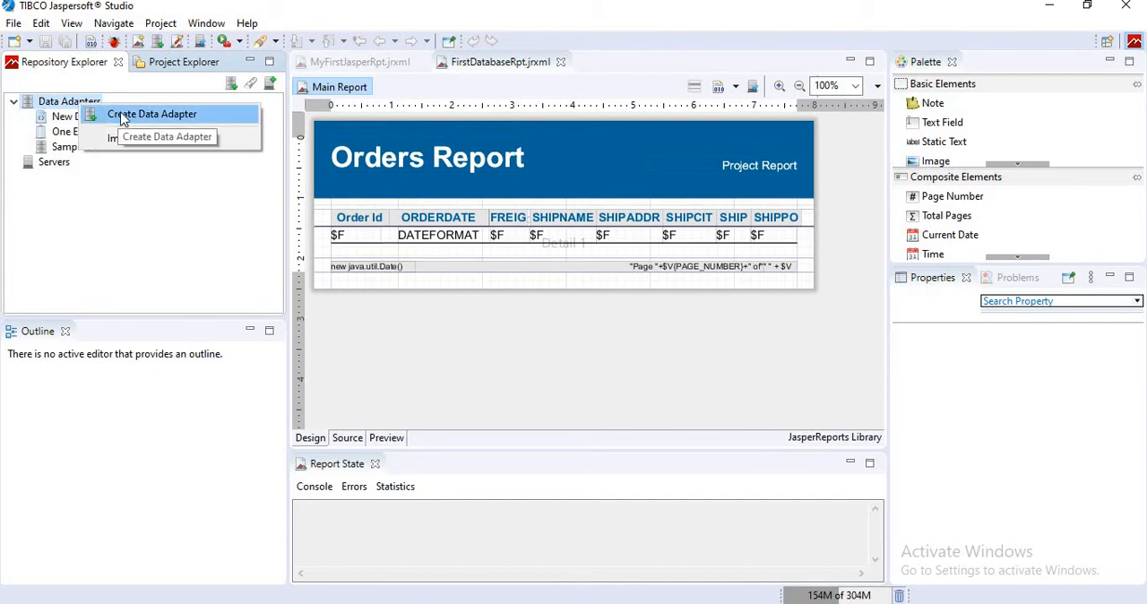
pyautogui.click(150, 114)
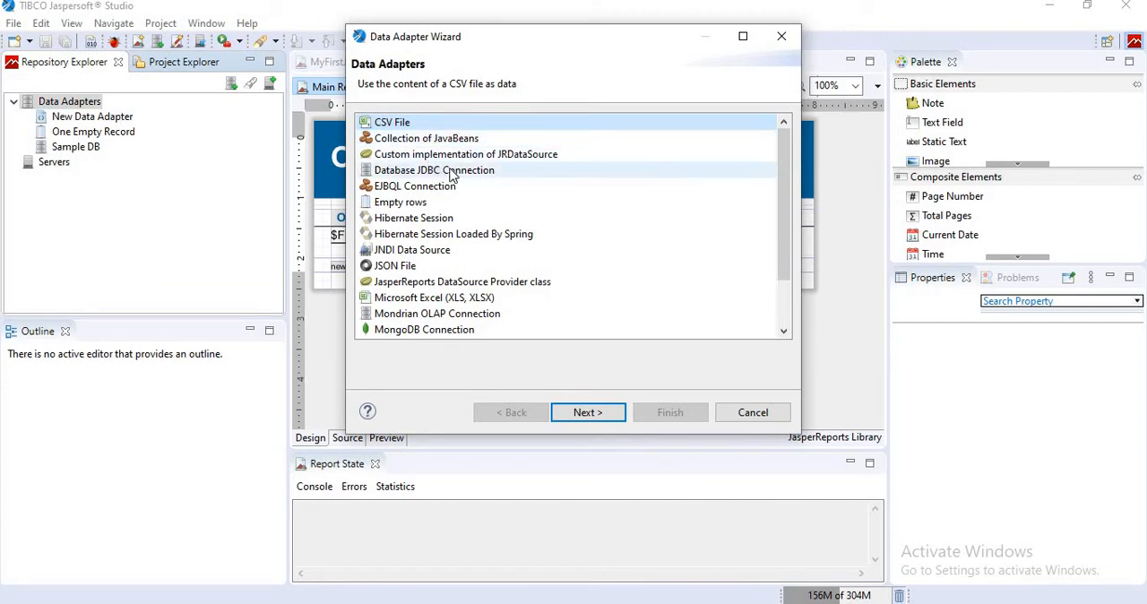
# Choose Database JDBC Connection and name the new adapter 'Oracle JDBC'.
pyautogui.click(434, 171)
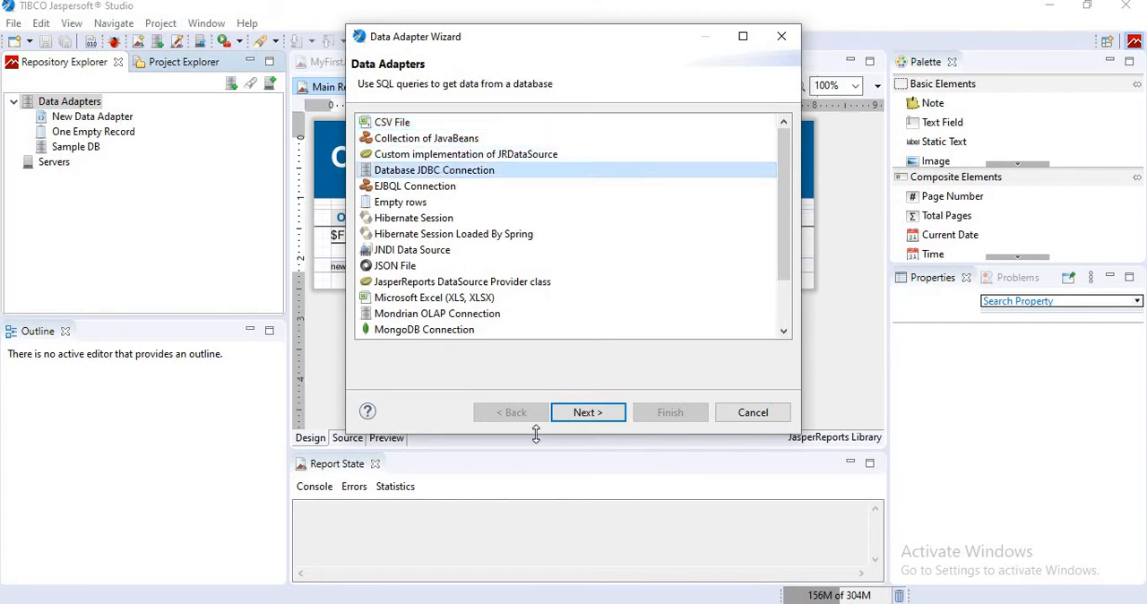
pyautogui.click(588, 412)
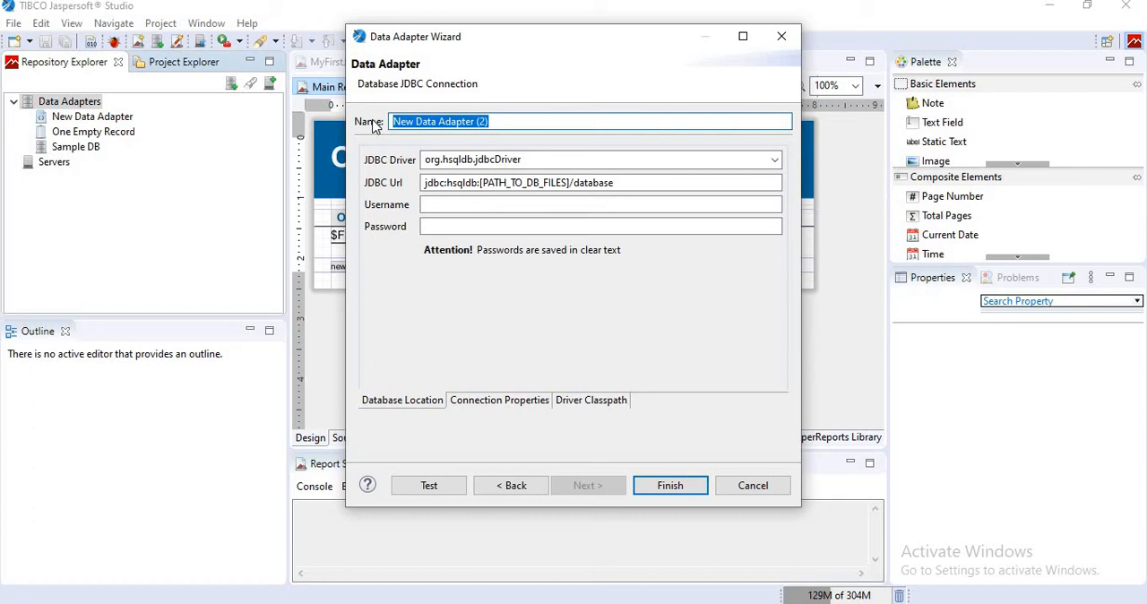
pyautogui.write('Oracle')
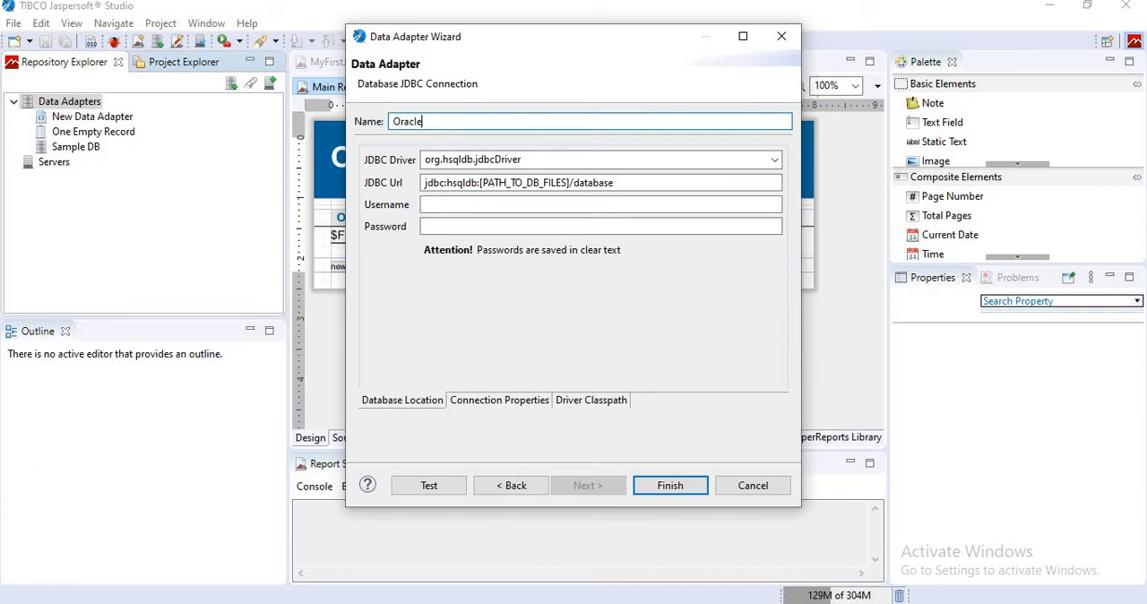
pyautogui.write('JD')
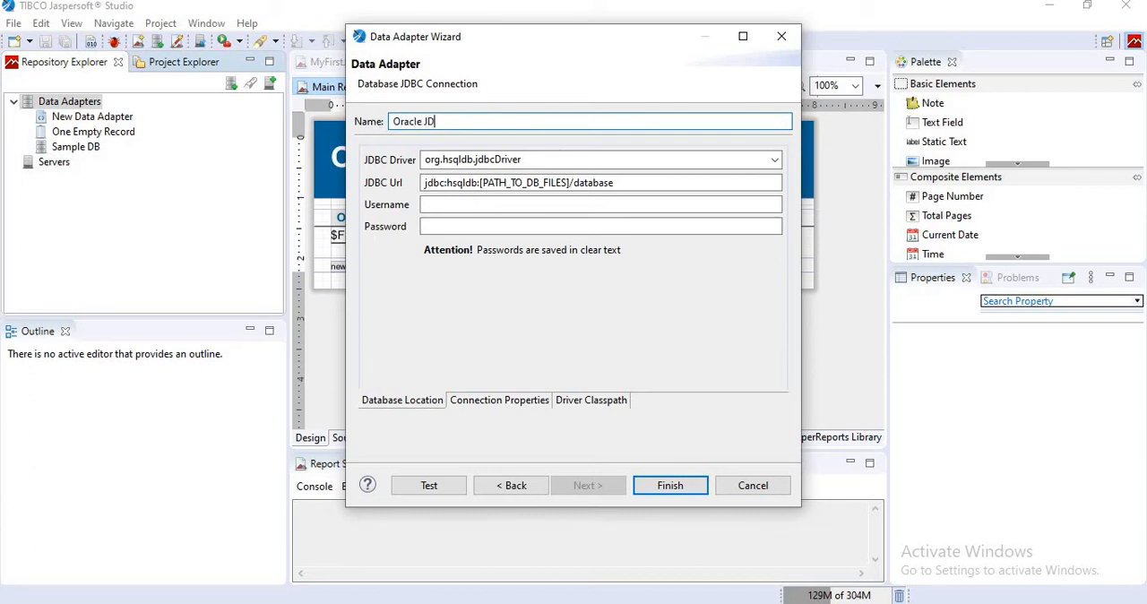
pyautogui.write('BC')
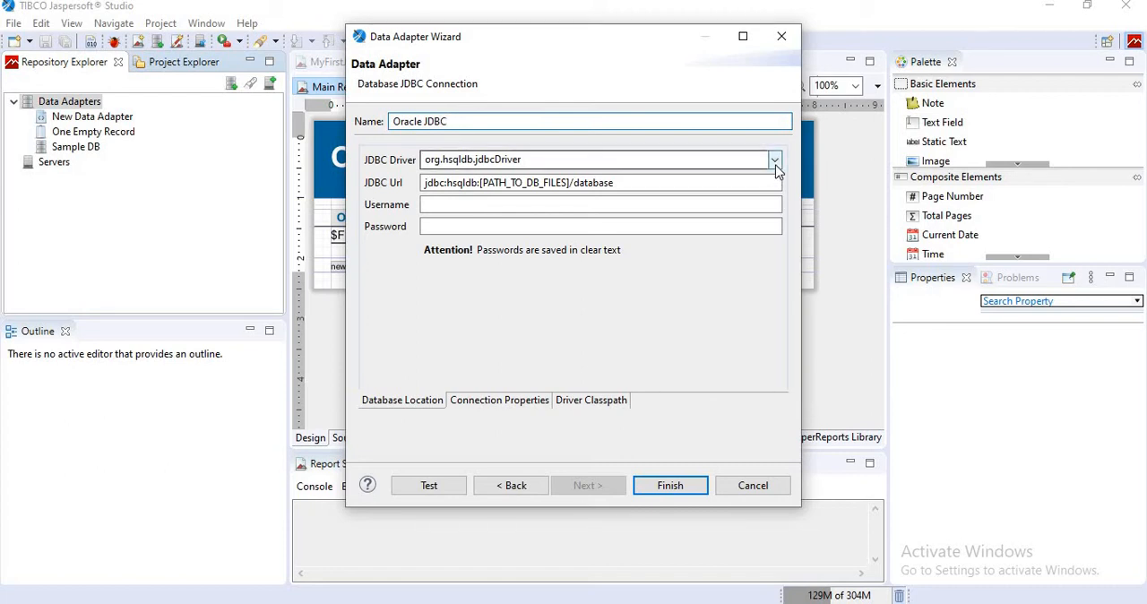
pyautogui.click(774, 160)
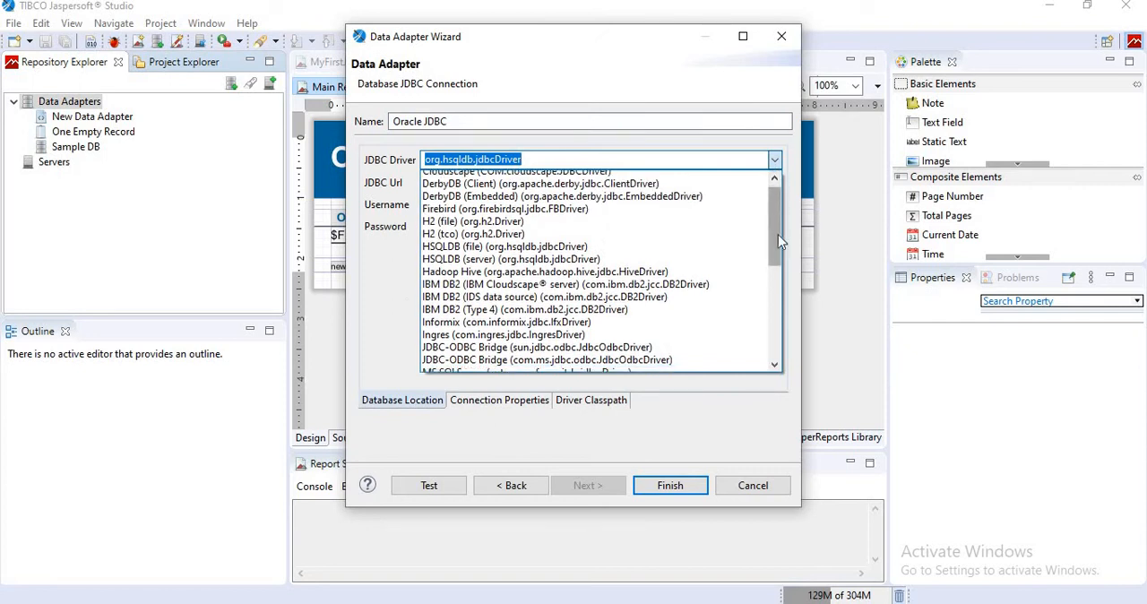
pyautogui.scroll(-3)
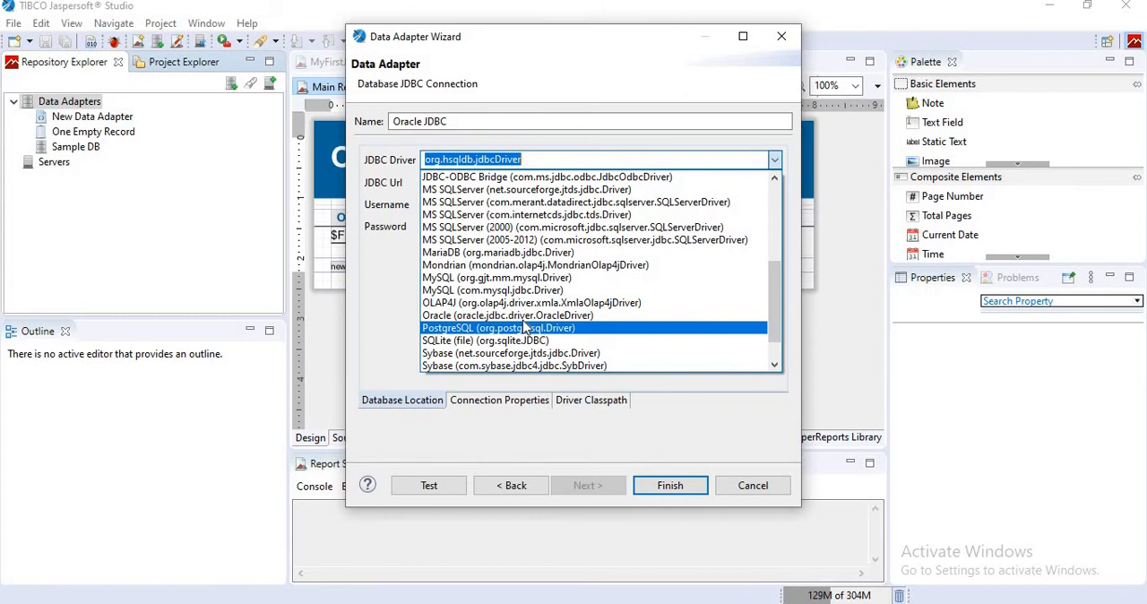
pyautogui.click(507, 316)
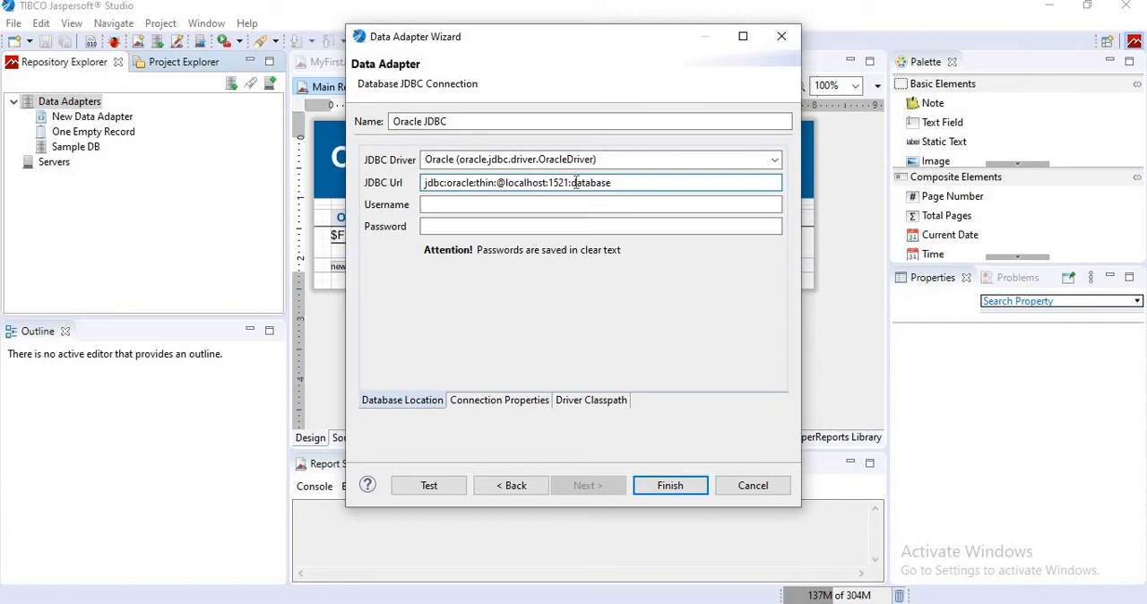
pyautogui.press('Backspace')
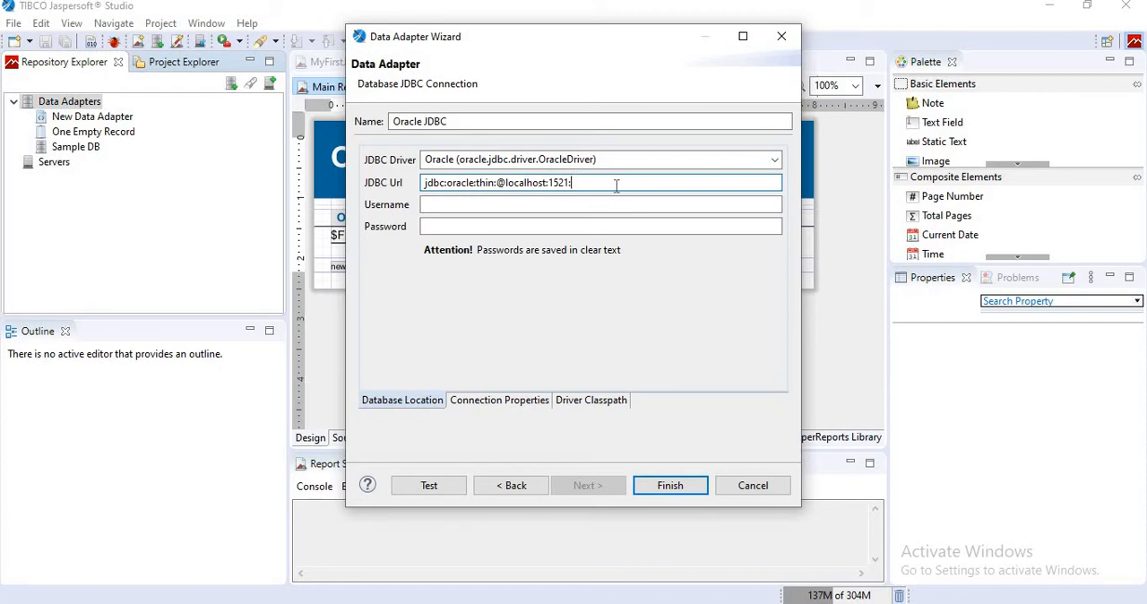
pyautogui.write('orcl')
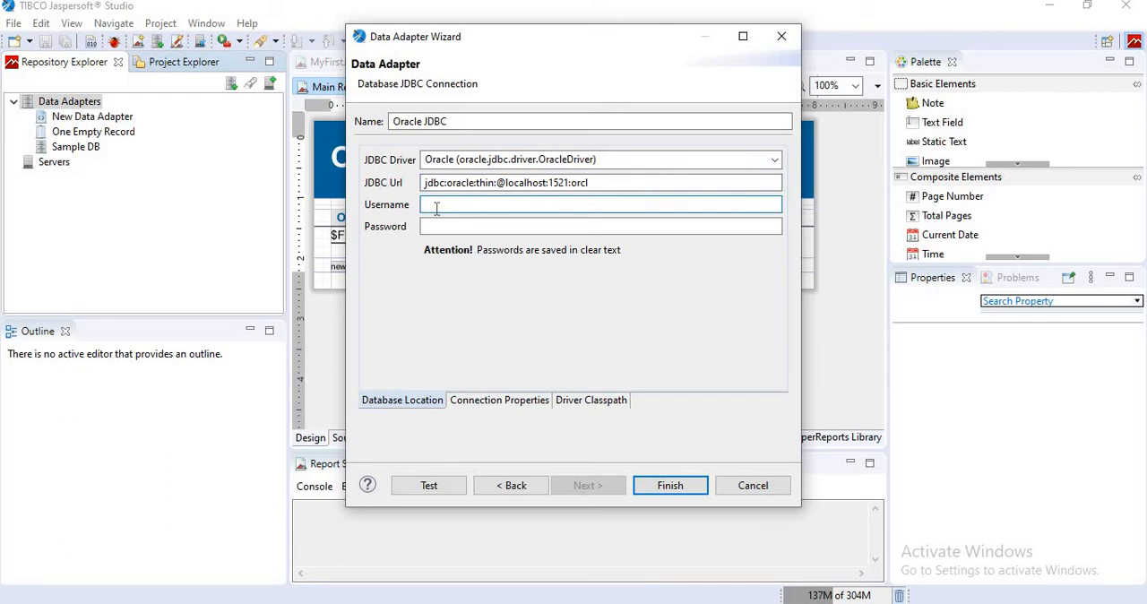
# Enter username 'nilad' and the password for the connection.
pyautogui.write('nilad')
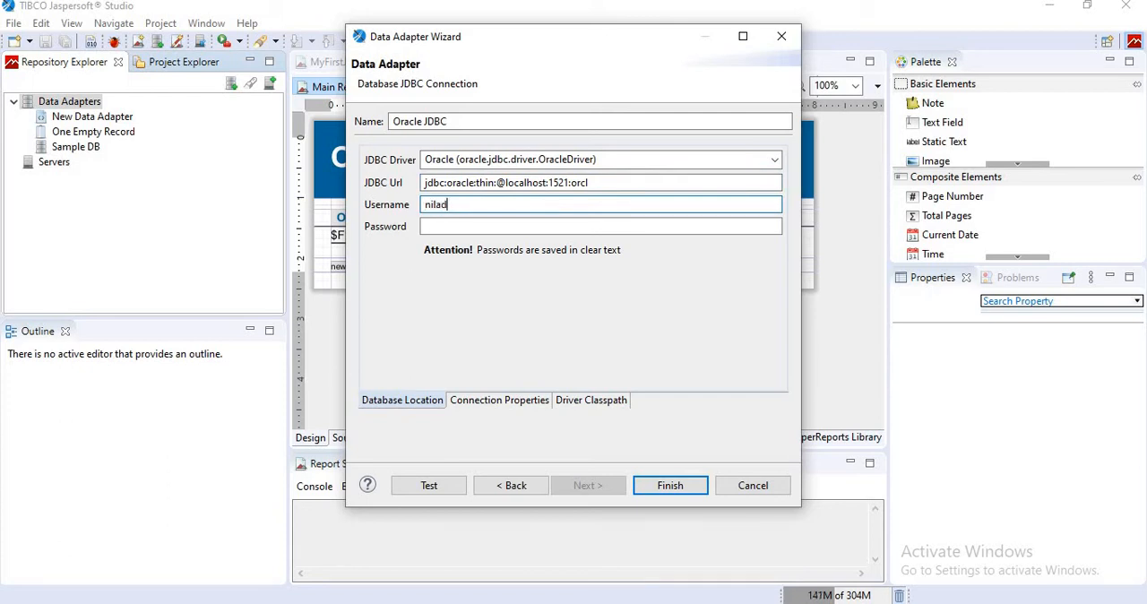
pyautogui.write('•')
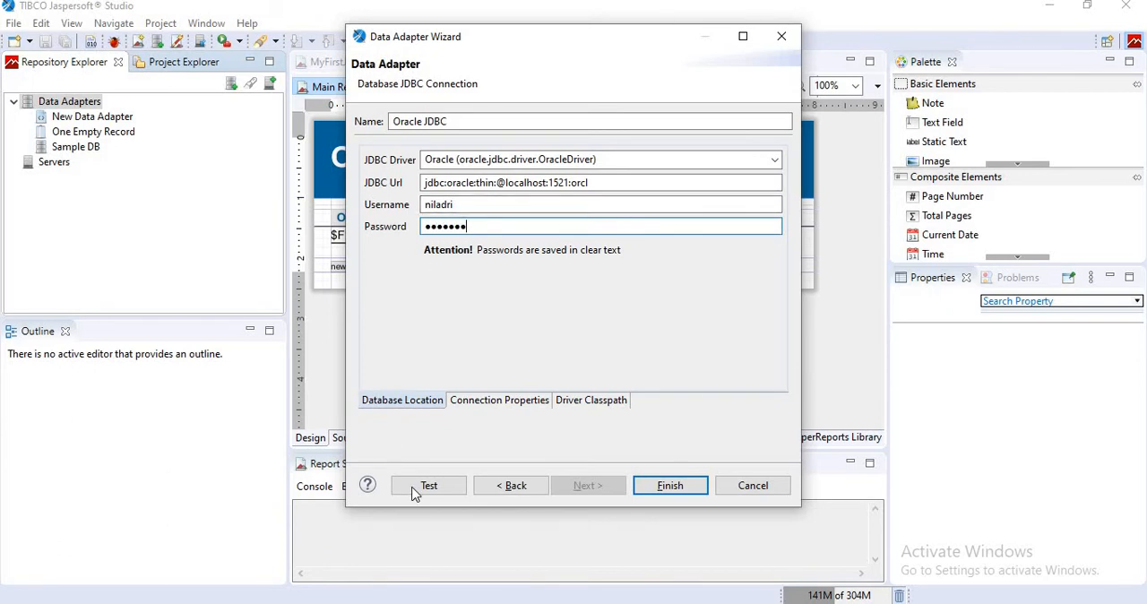
pyautogui.click(429, 484)
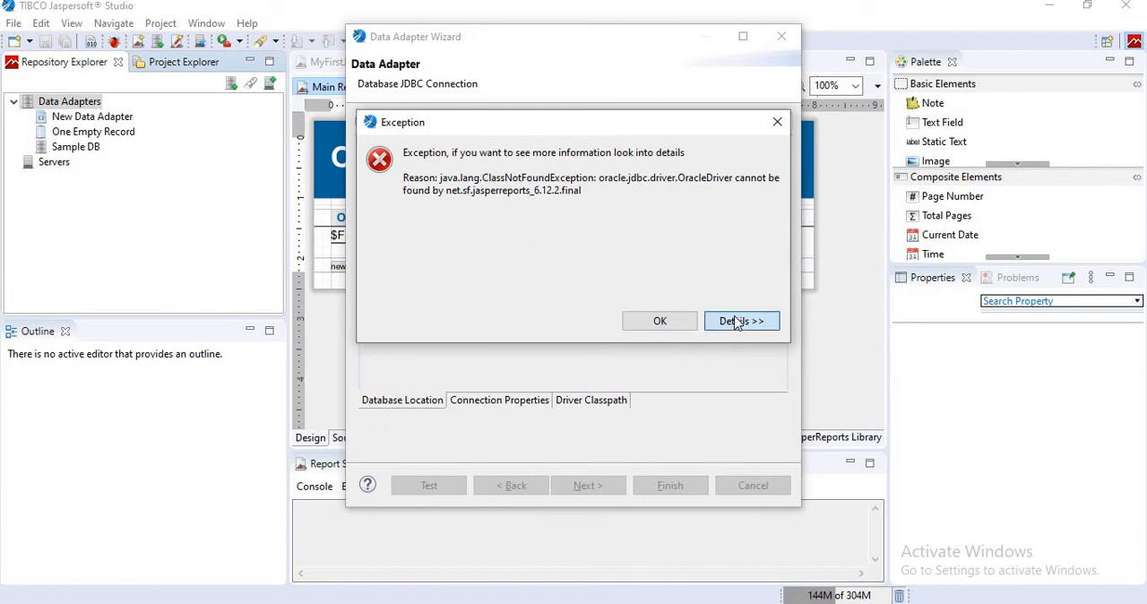
pyautogui.click(742, 321)
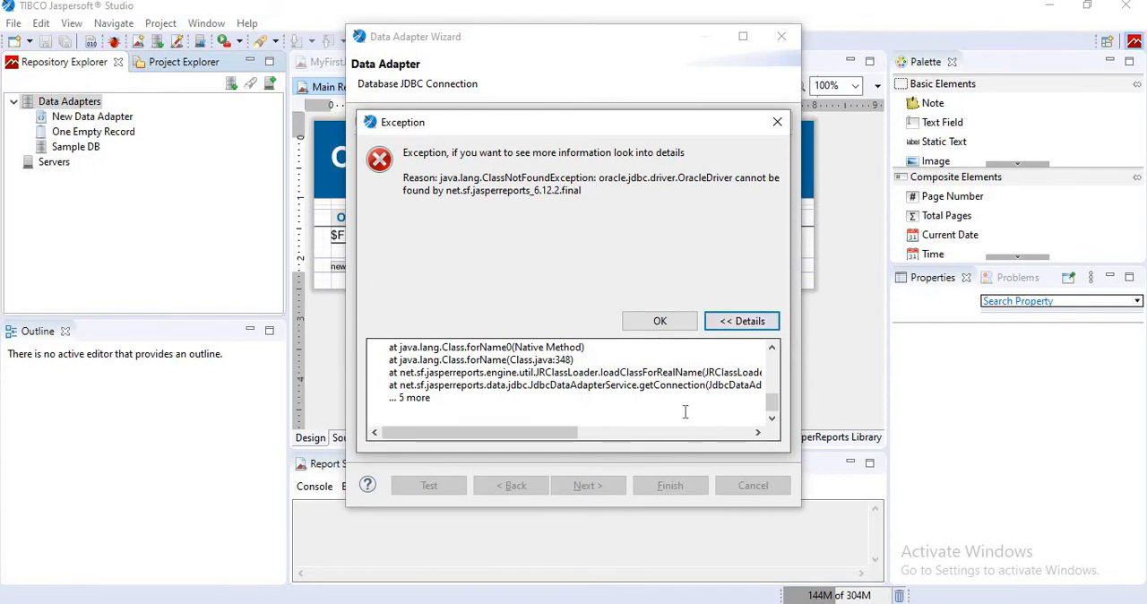
pyautogui.click(659, 320)
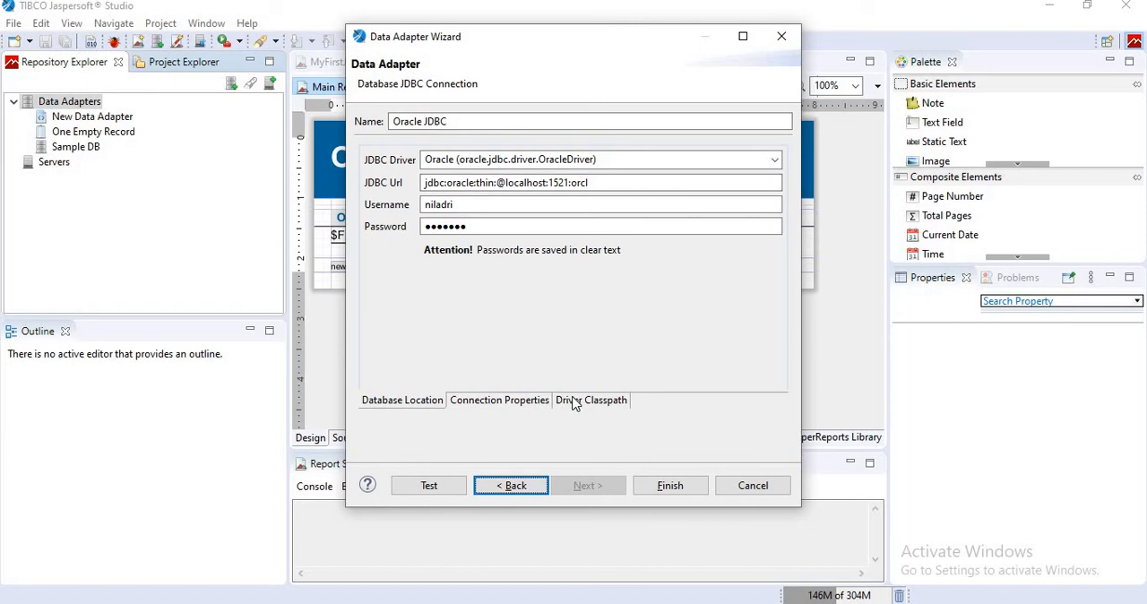
# Add the ojdbc8.jar file to the adapter's Driver Classpath.
pyautogui.click(592, 400)
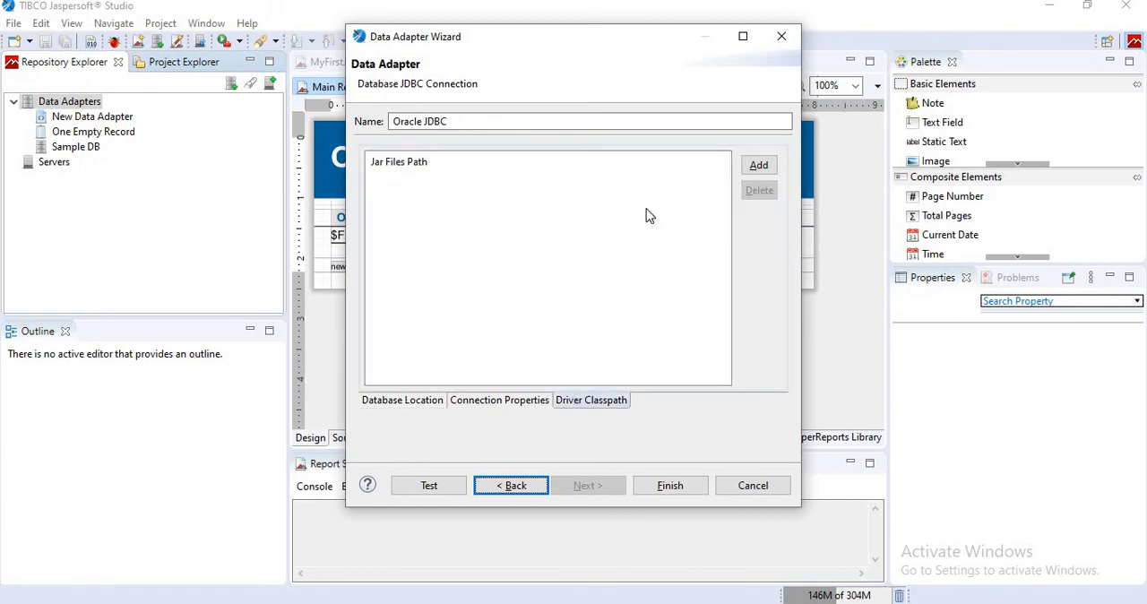
pyautogui.moveTo(653, 240)
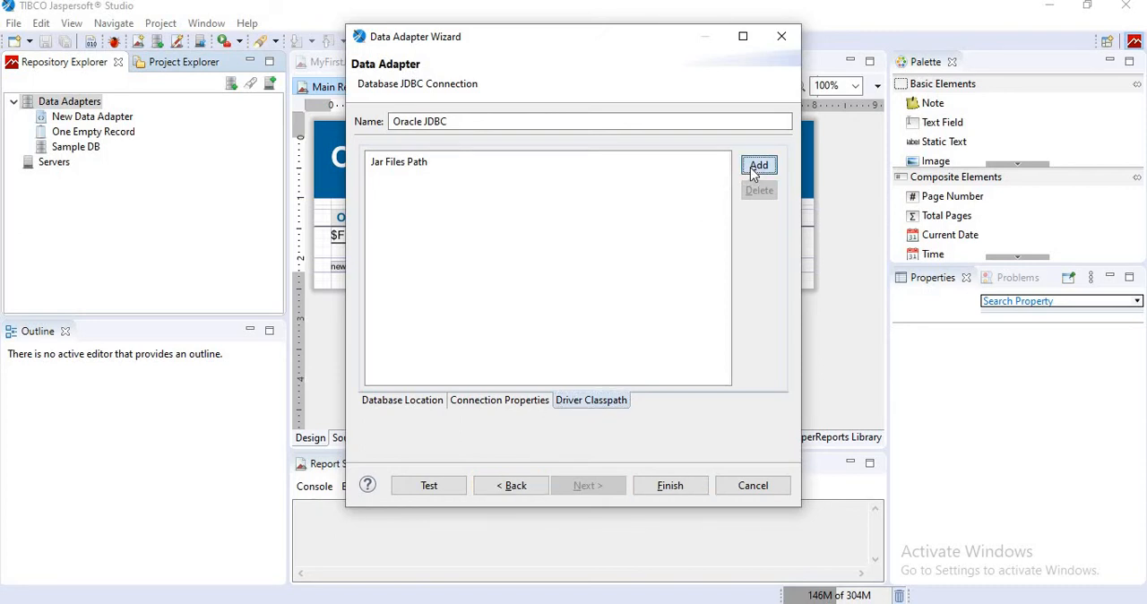
pyautogui.click(760, 165)
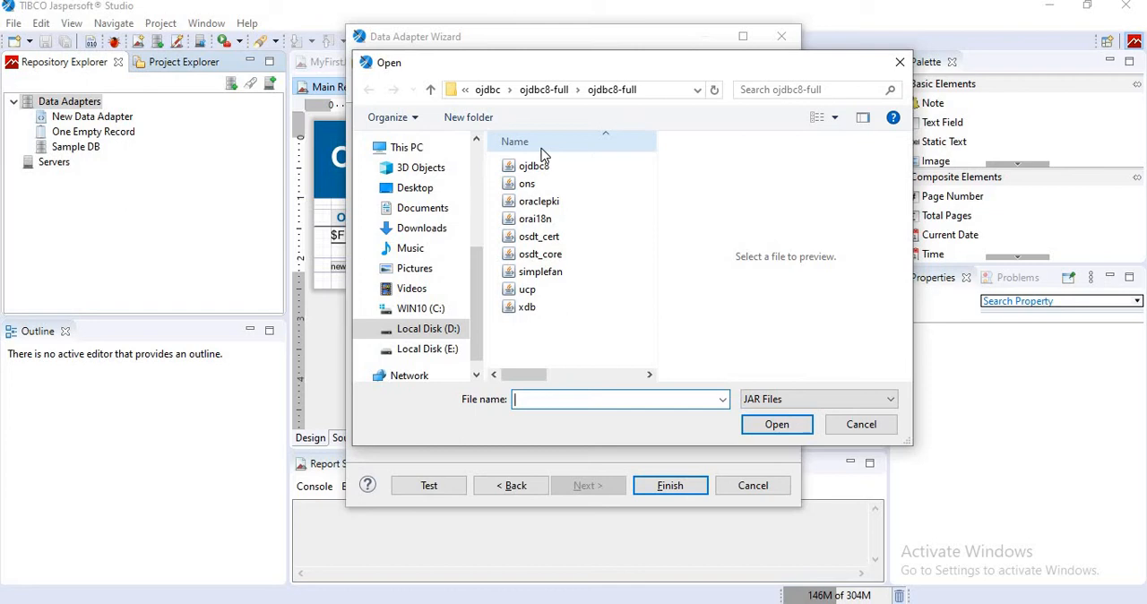
pyautogui.moveTo(534, 165)
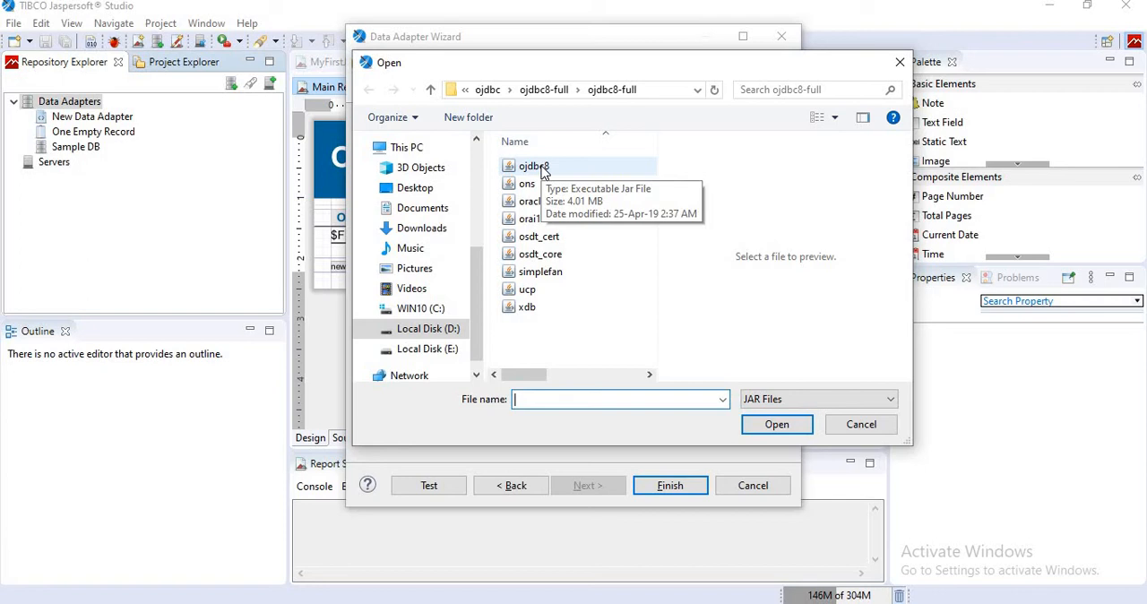
pyautogui.click(534, 165)
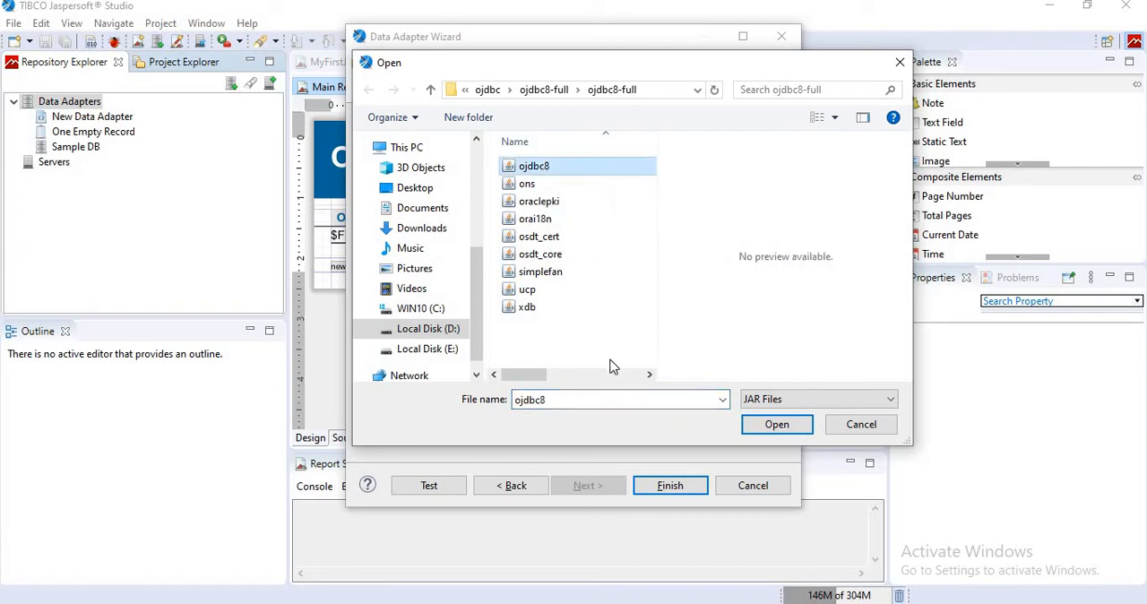
pyautogui.click(776, 423)
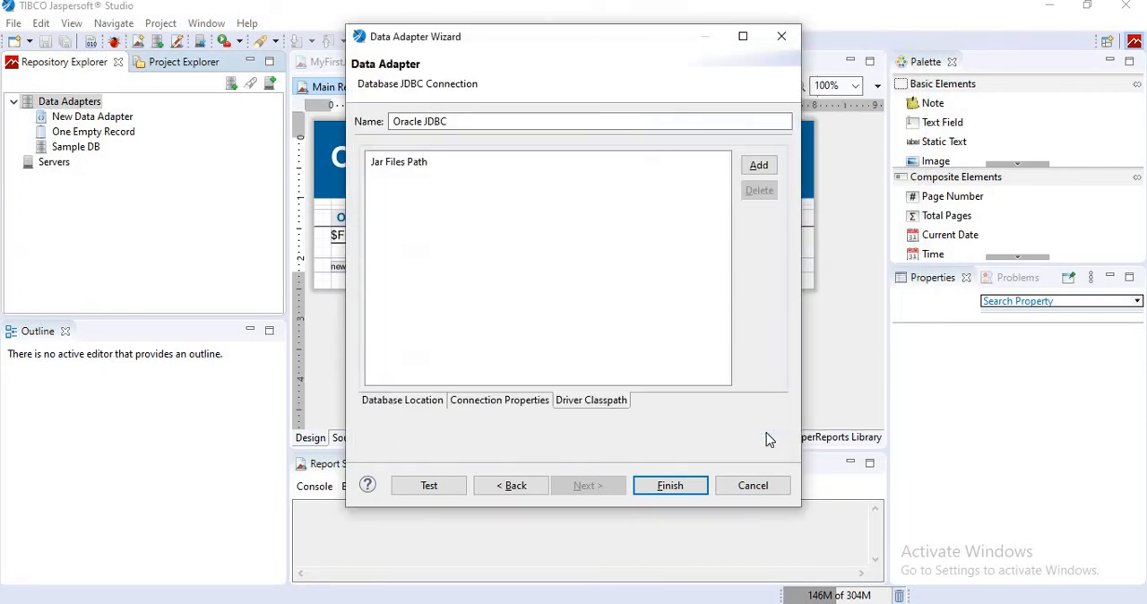
pyautogui.click(758, 165)
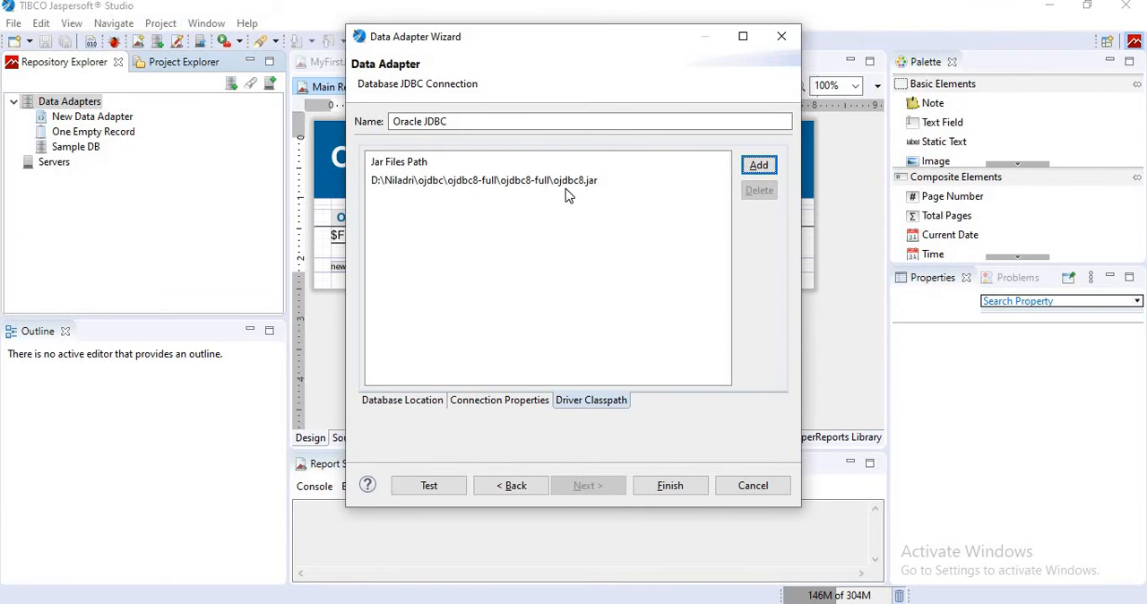
pyautogui.moveTo(477, 415)
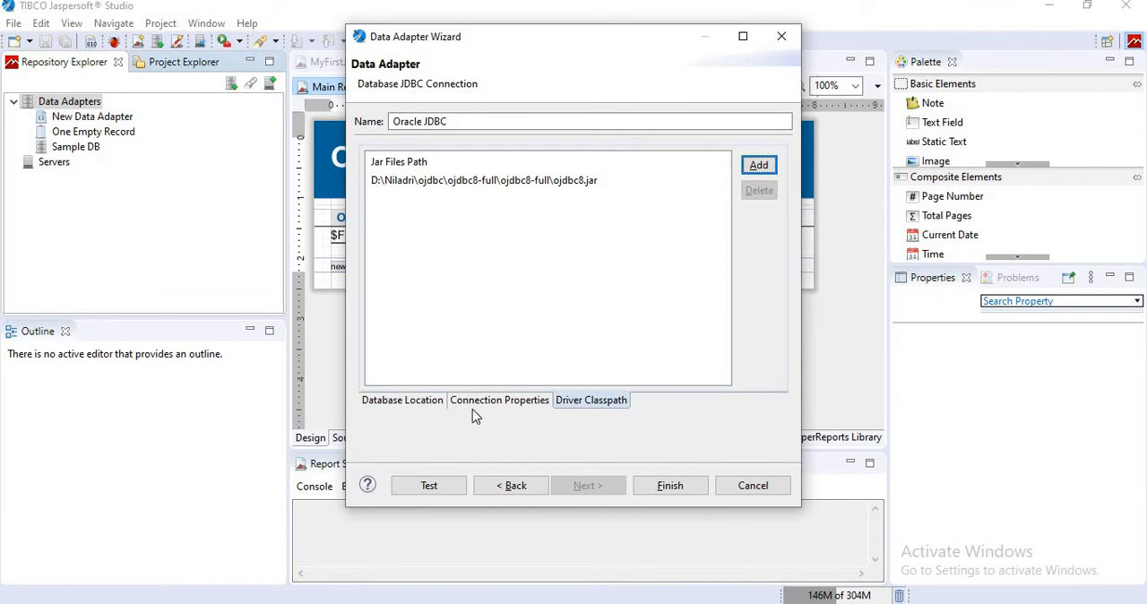
pyautogui.moveTo(559, 199)
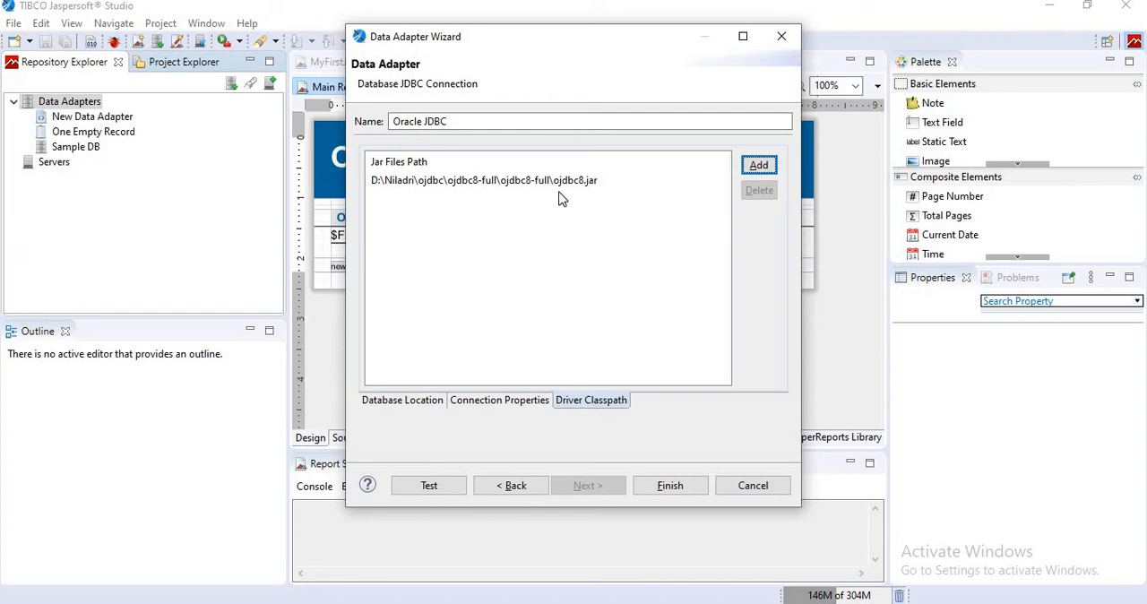
pyautogui.moveTo(429, 484)
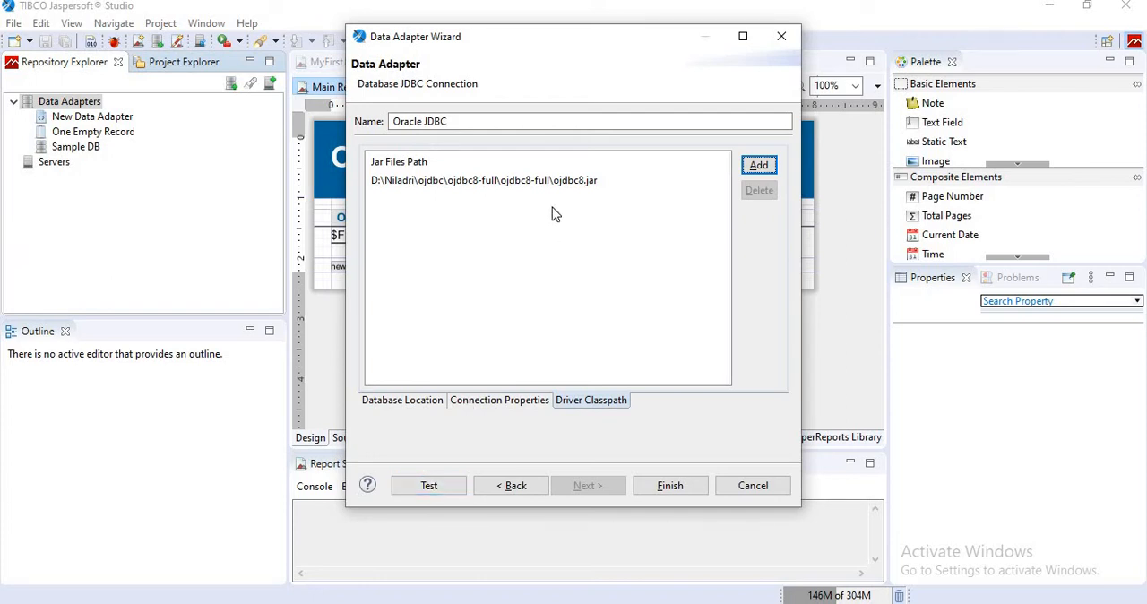
pyautogui.moveTo(559, 196)
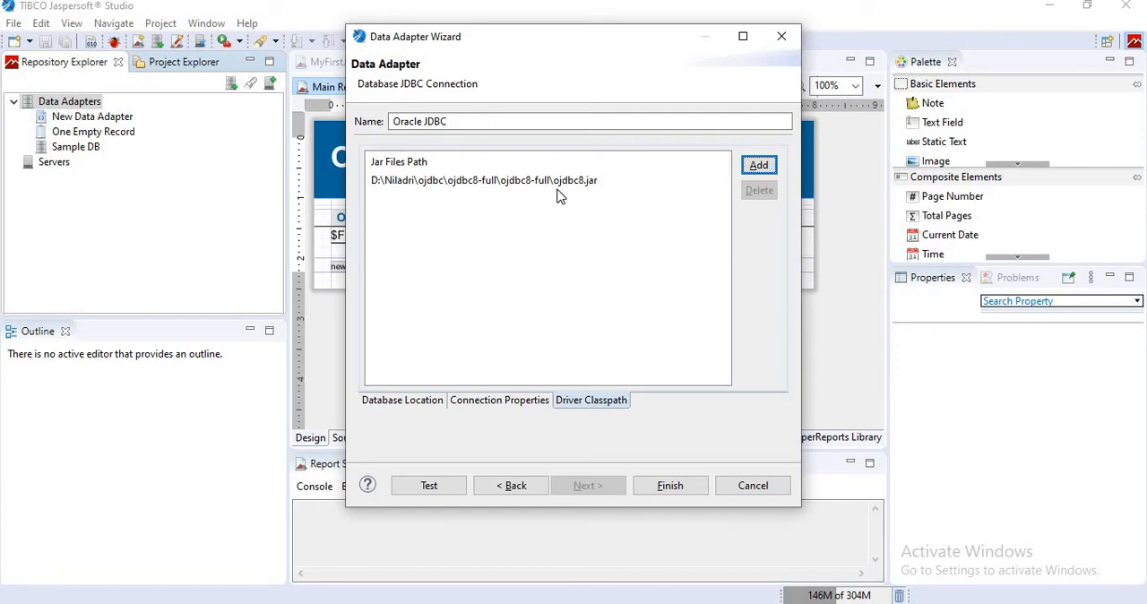
pyautogui.moveTo(534, 156)
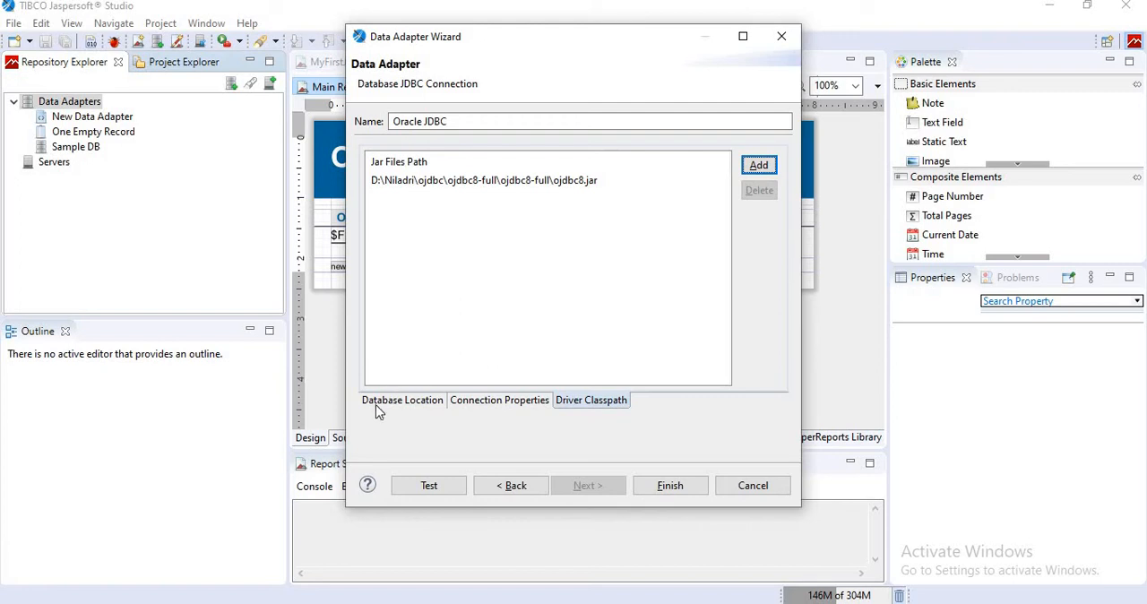
# Test the Oracle connection from Connection Properties and confirm the Successful message.
pyautogui.click(401, 400)
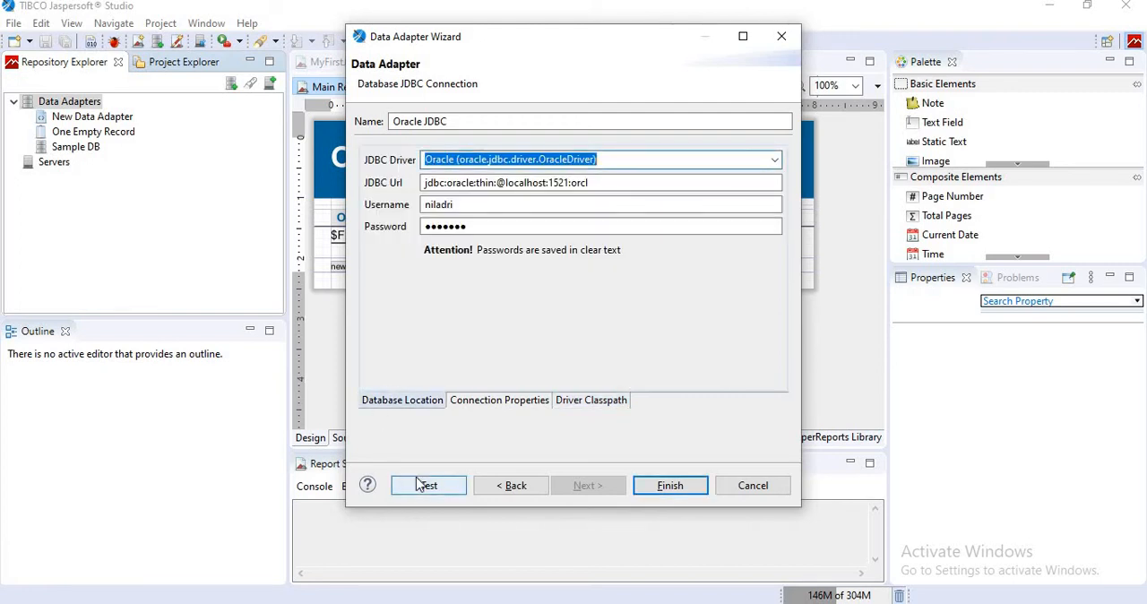
pyautogui.click(427, 484)
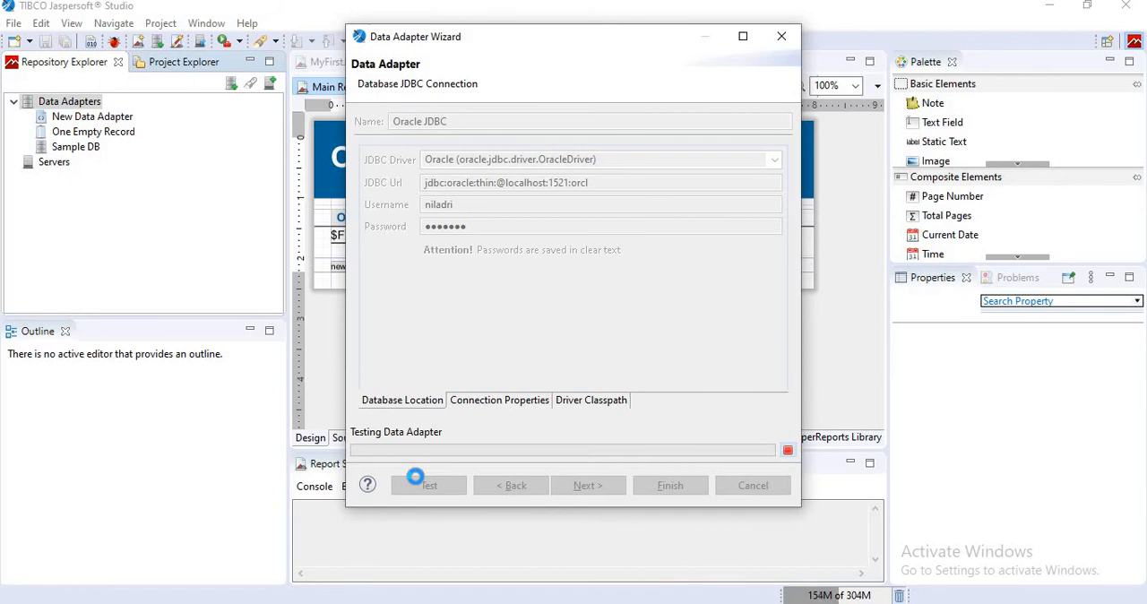
pyautogui.click(428, 484)
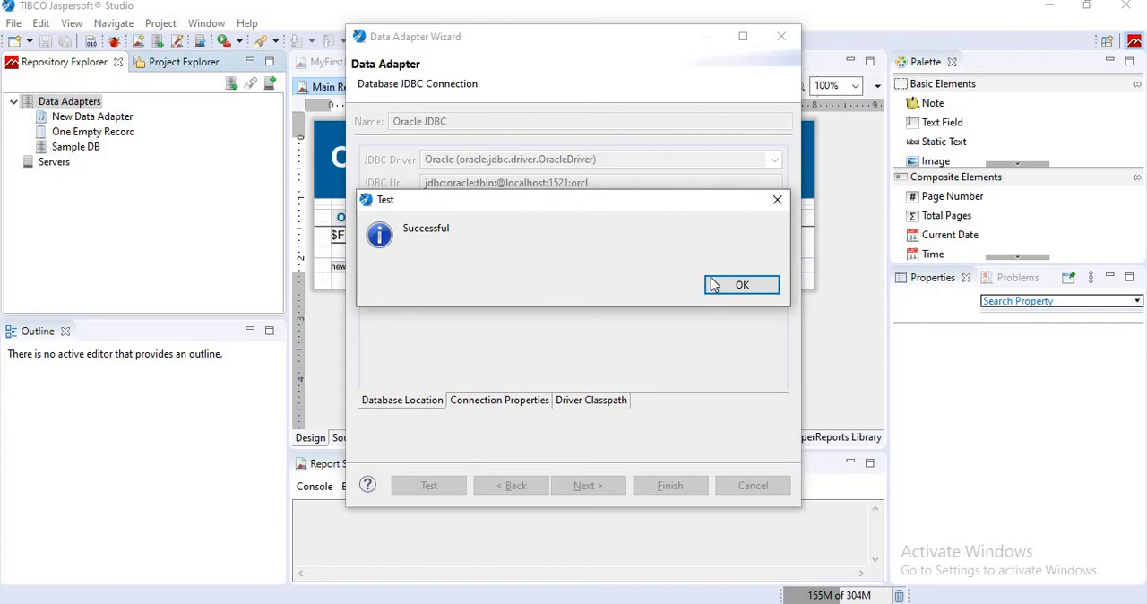
pyautogui.click(742, 283)
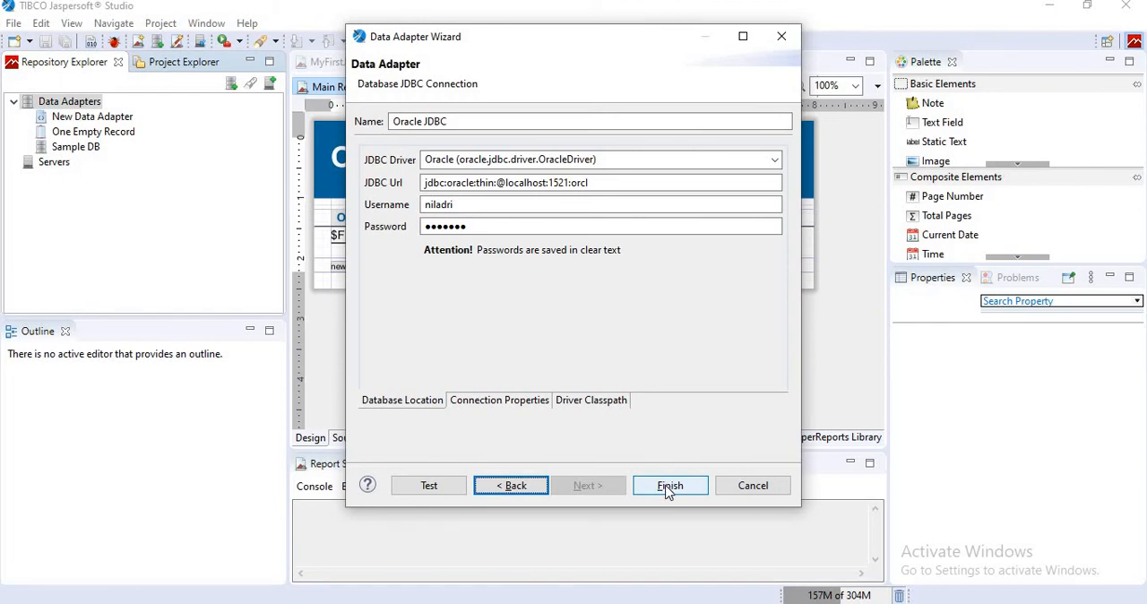
# Finish to save the Oracle JDBC adapter and switch to the MyReports project view.
pyautogui.click(670, 484)
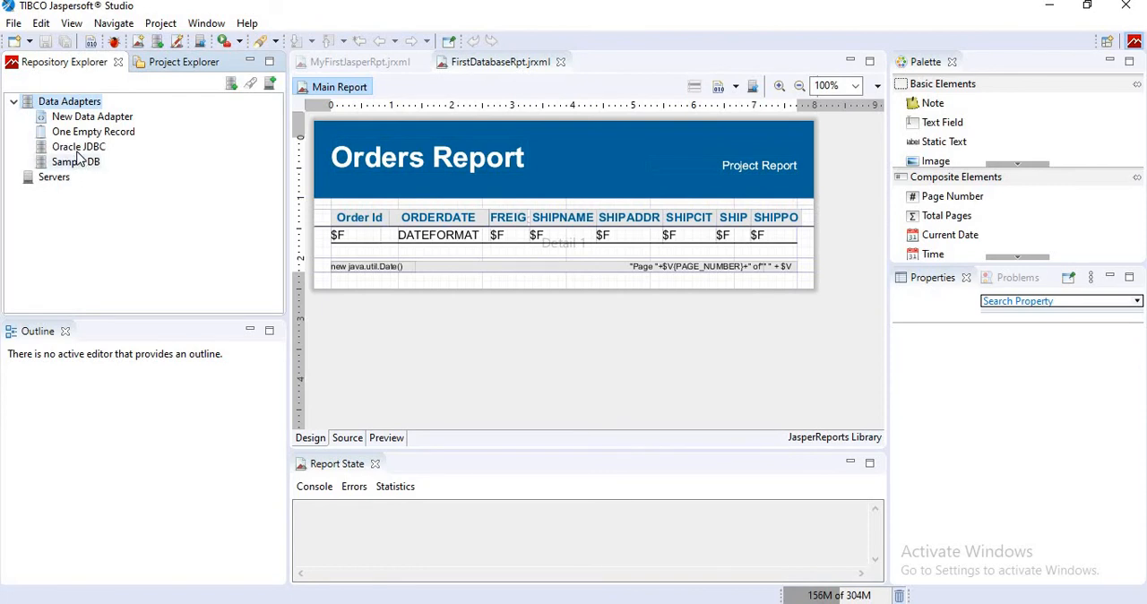
pyautogui.click(79, 147)
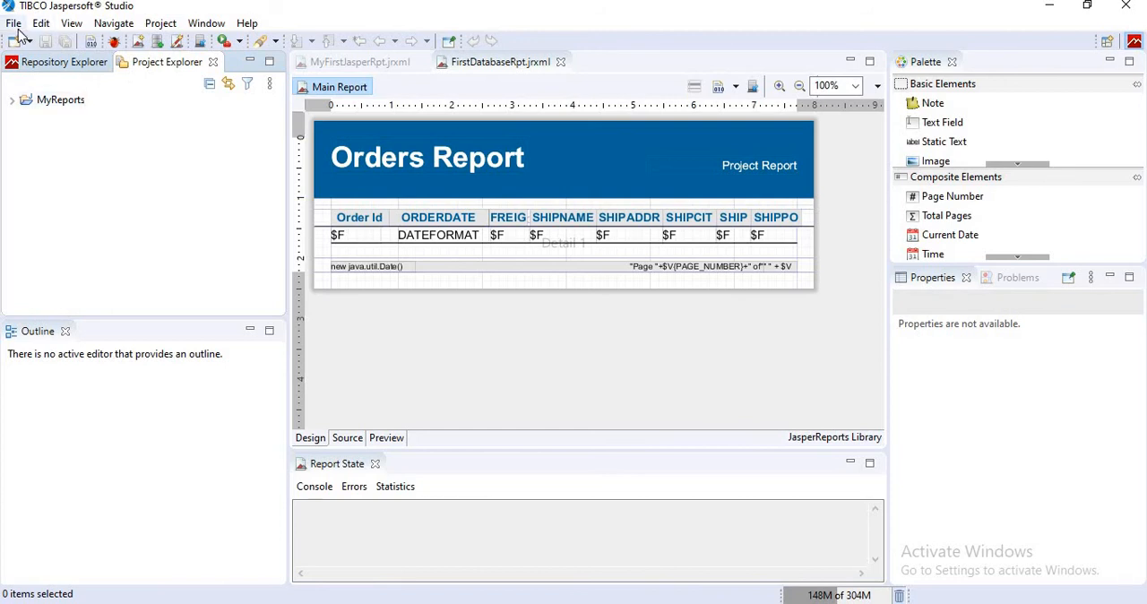
# Start a new Jasper Report with the Blank A4 template via File > New.
pyautogui.click(14, 21)
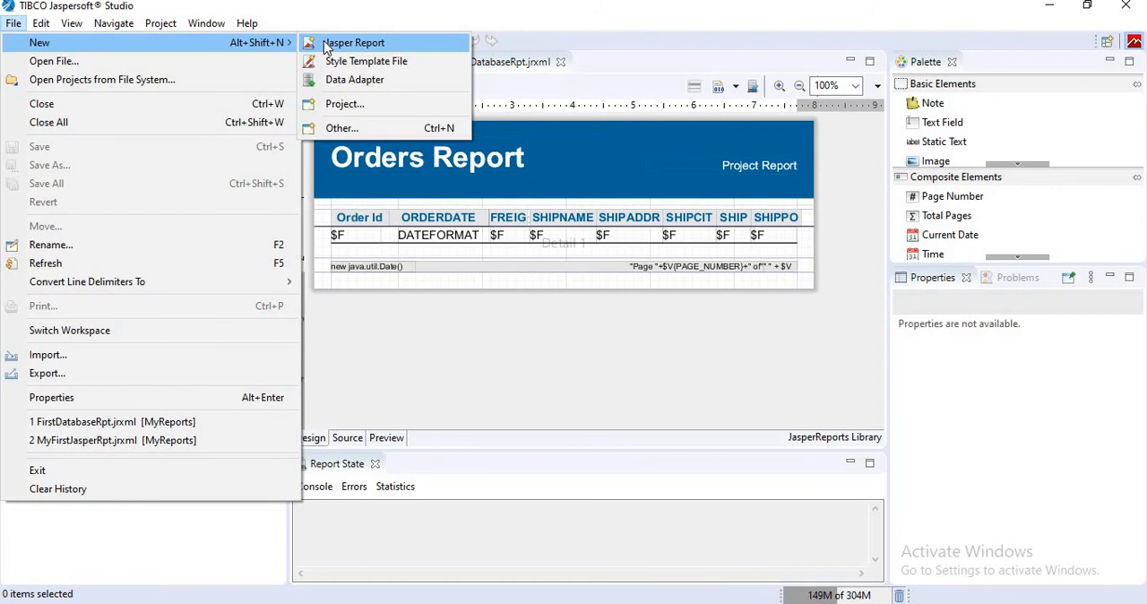
pyautogui.click(353, 43)
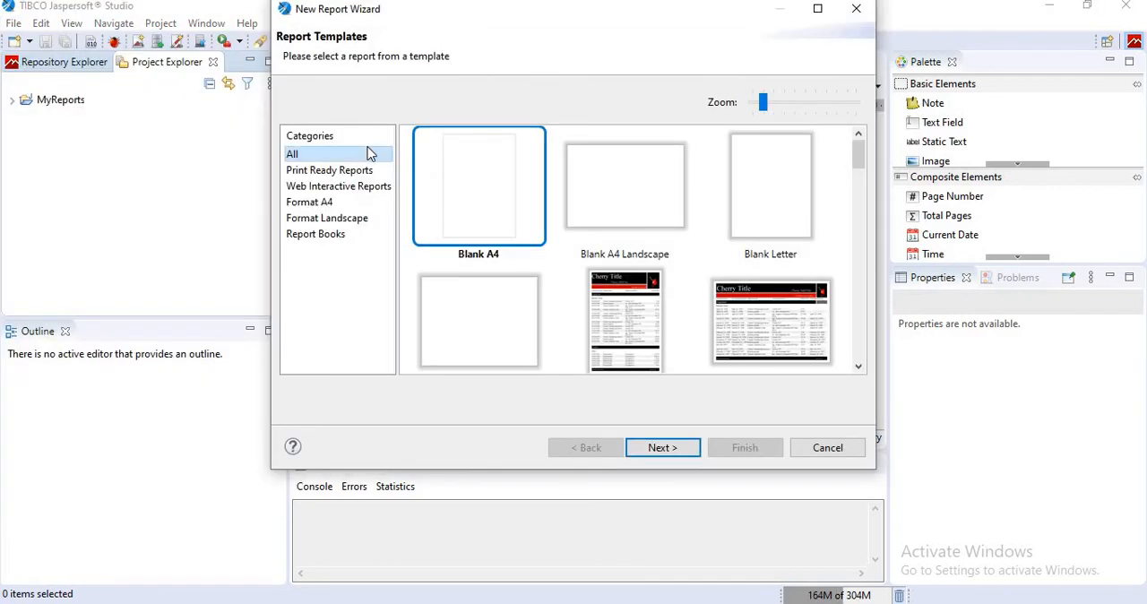
pyautogui.moveTo(551, 218)
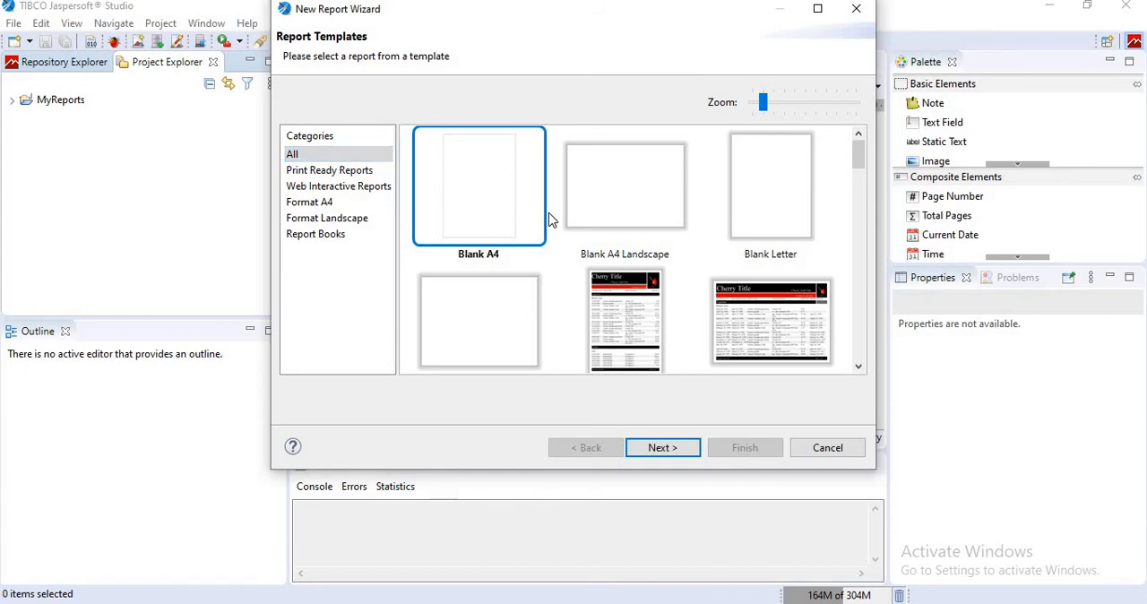
pyautogui.moveTo(523, 271)
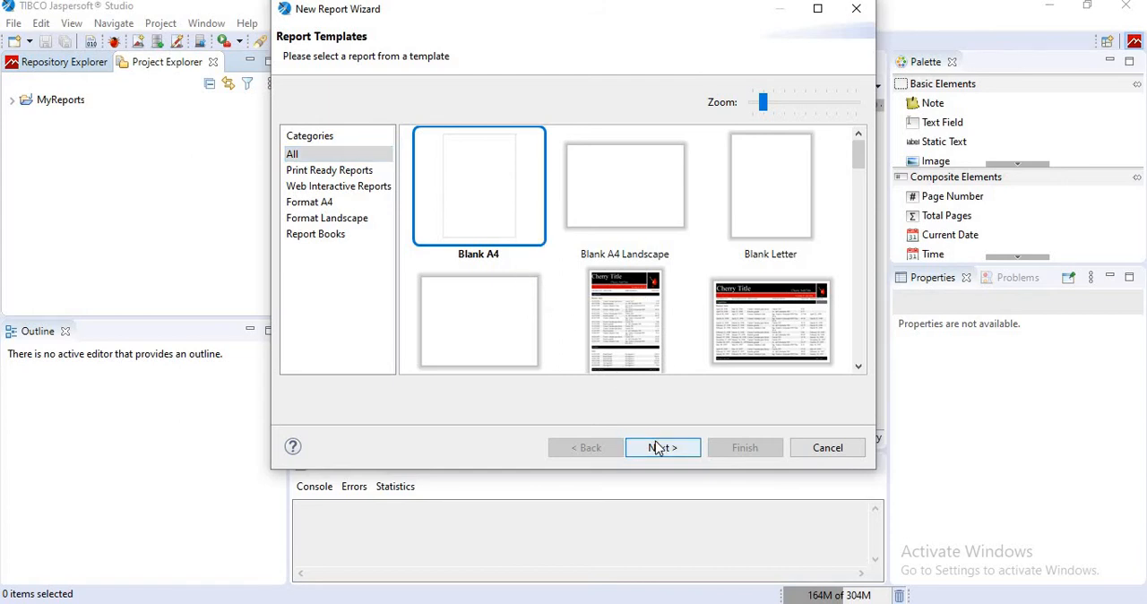
pyautogui.click(663, 448)
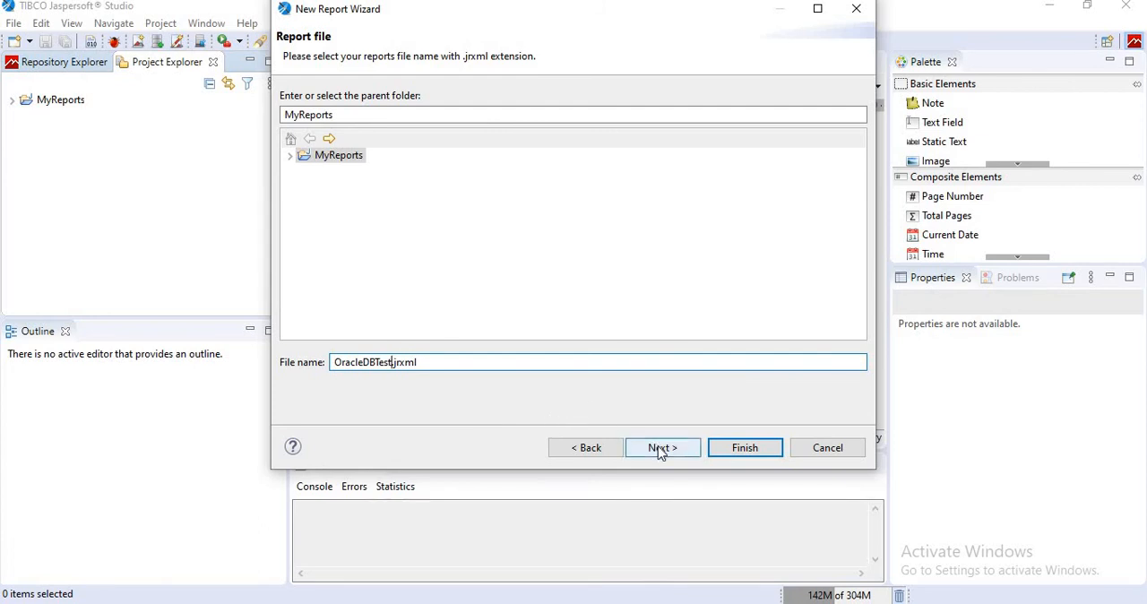
# Select Oracle JDBC - Database JDBC Connection as the report's data adapter.
pyautogui.click(663, 448)
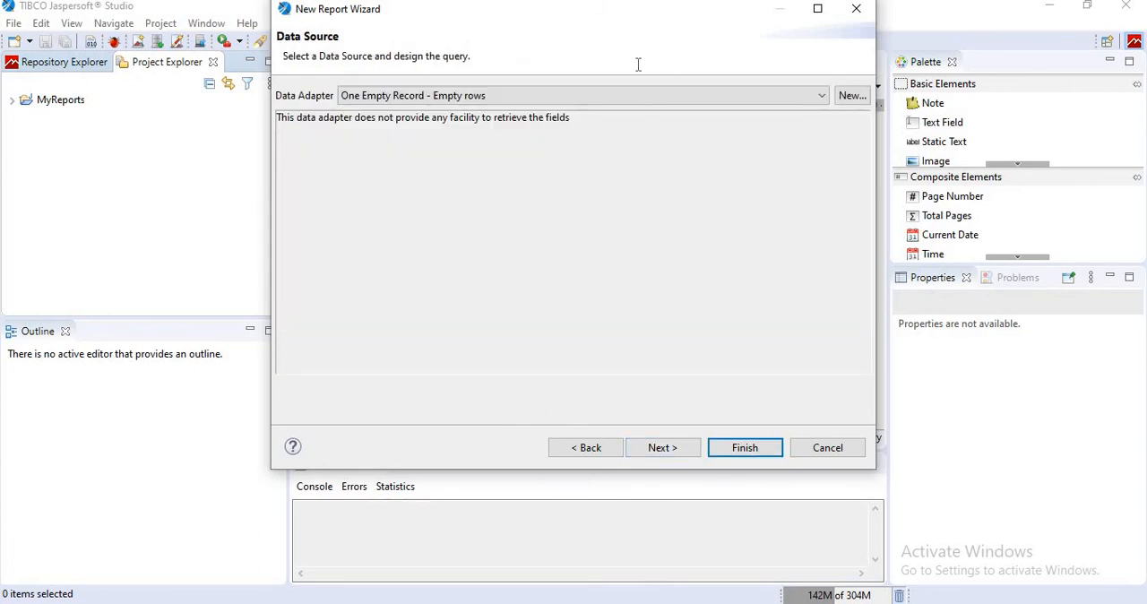
pyautogui.moveTo(373, 84)
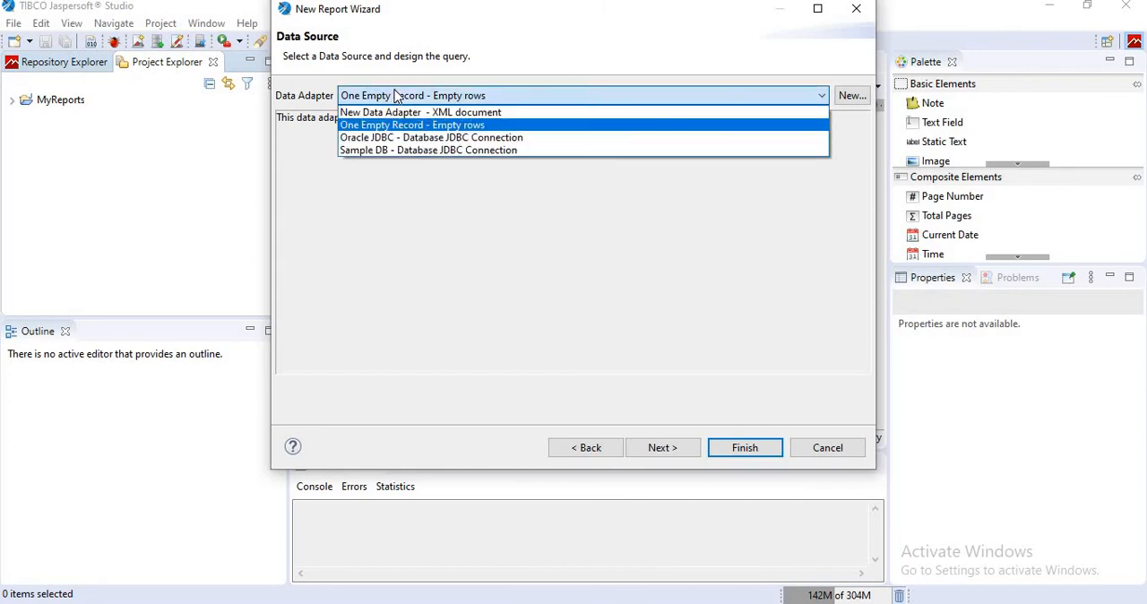
pyautogui.moveTo(394, 136)
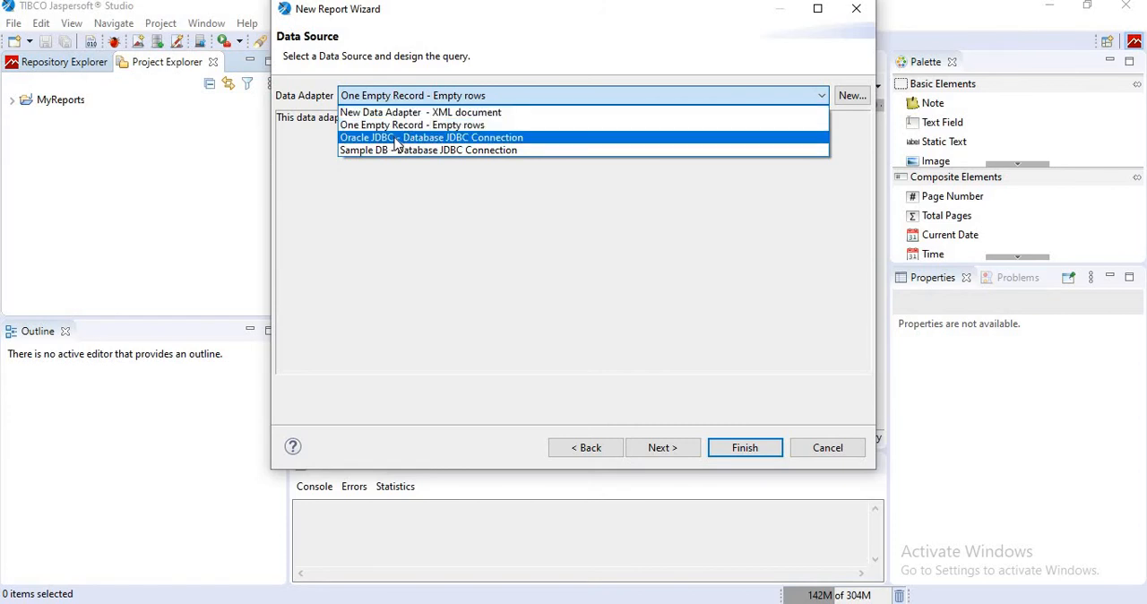
pyautogui.click(430, 136)
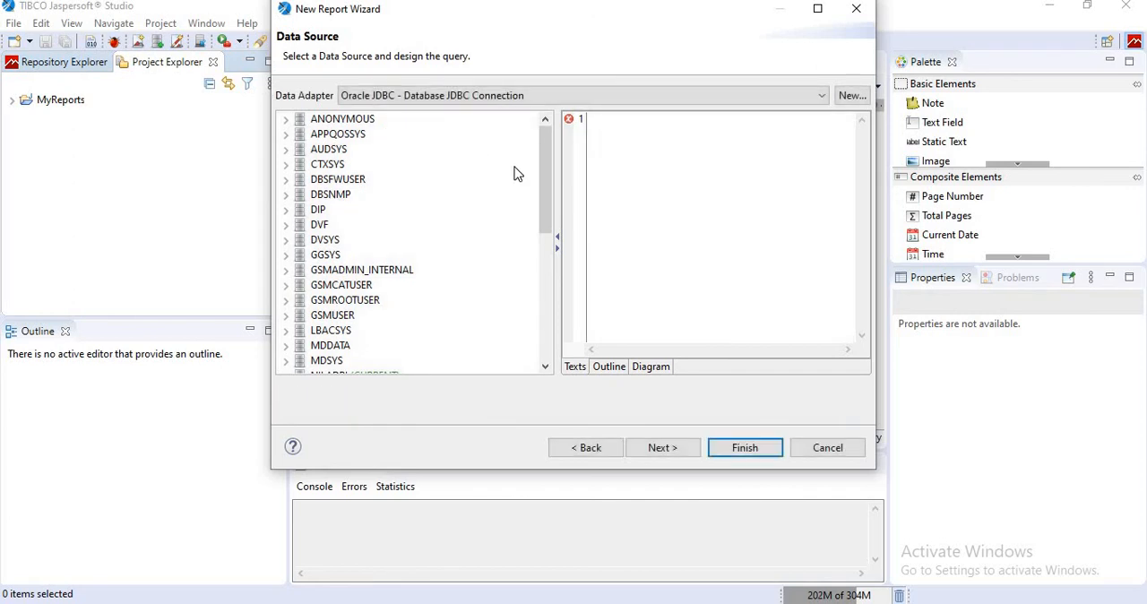
# Expand the CURRENT (NILADRI) schema and its Table folder to list CUSTOMER, EMPLOYEES, SALES.
pyautogui.scroll(-3)
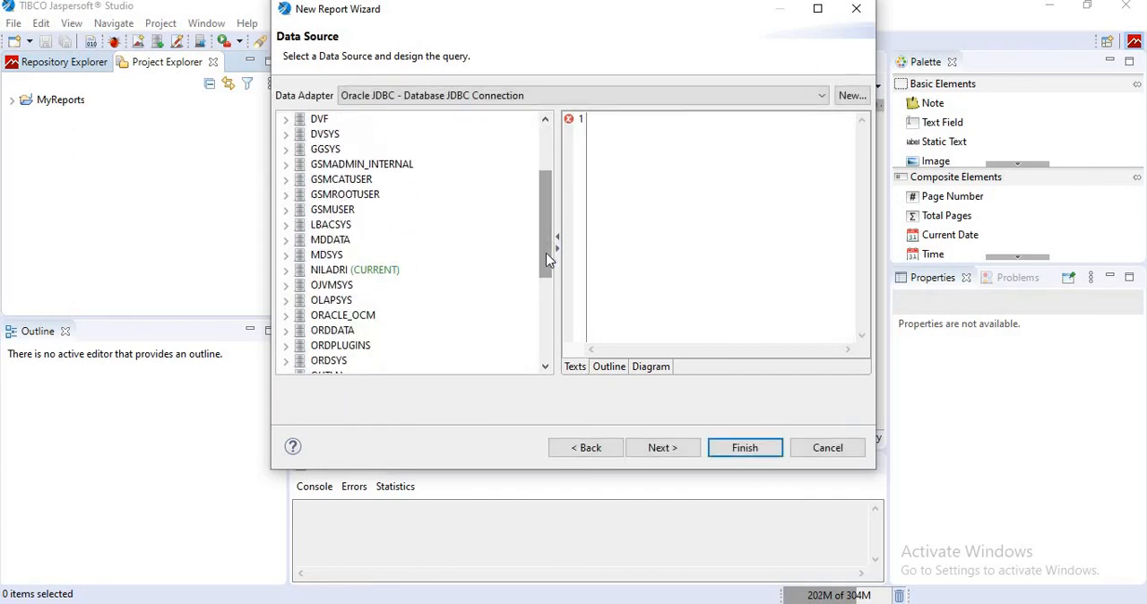
pyautogui.scroll(-3)
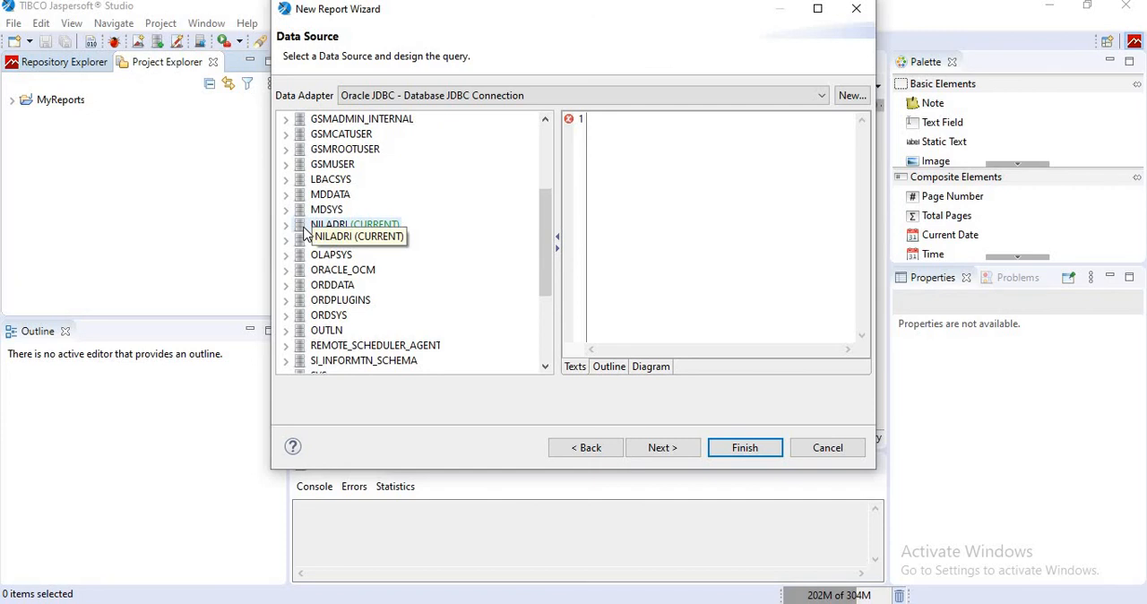
pyautogui.click(286, 224)
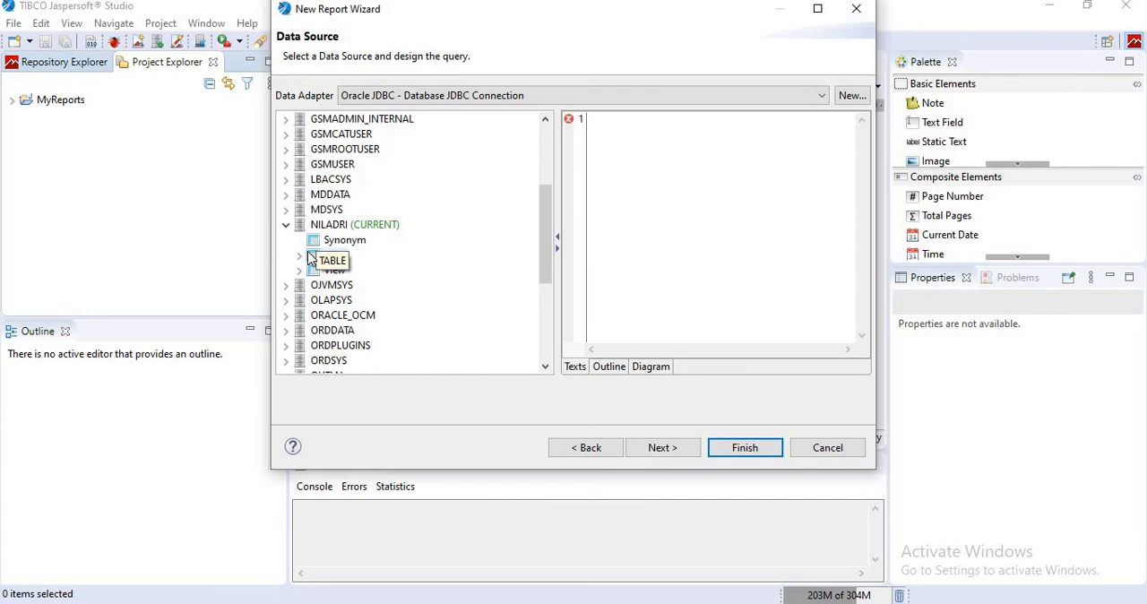
pyautogui.click(298, 260)
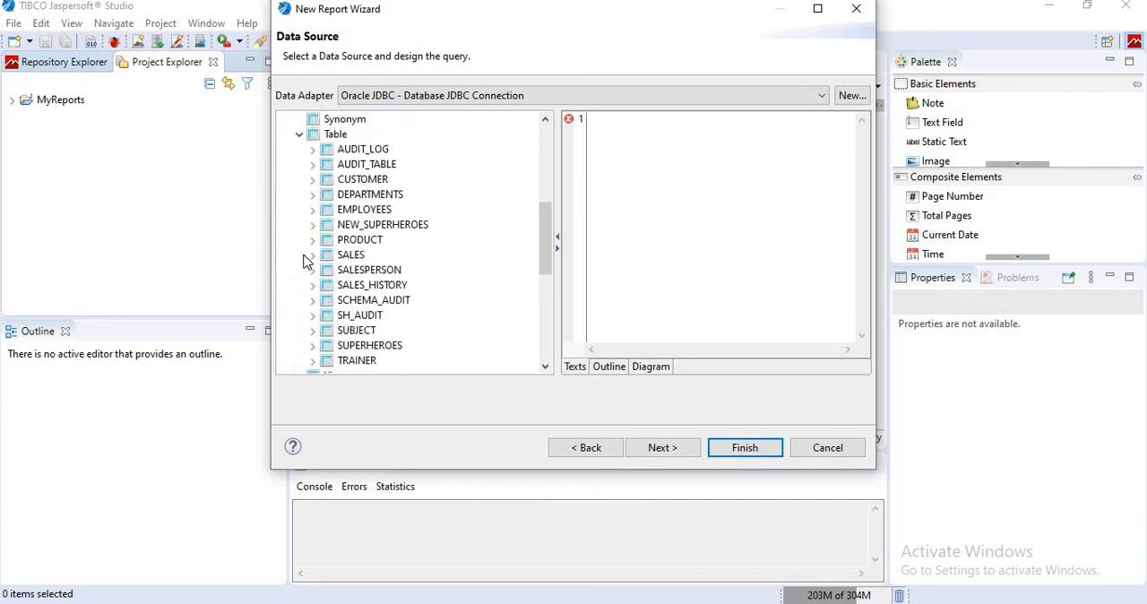
pyautogui.moveTo(302, 147)
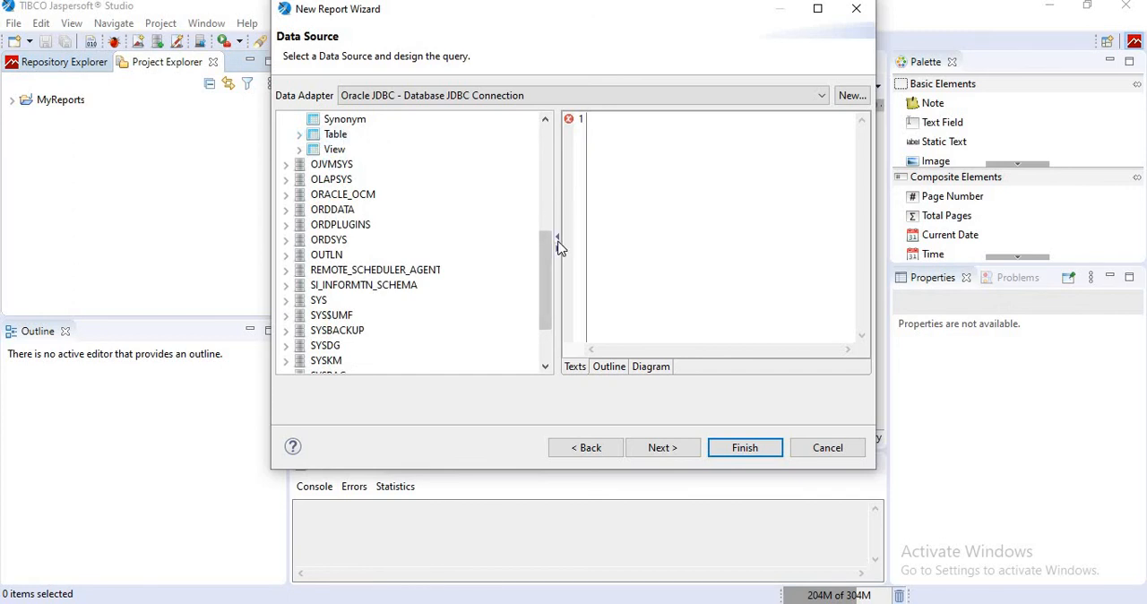
pyautogui.moveTo(556, 242)
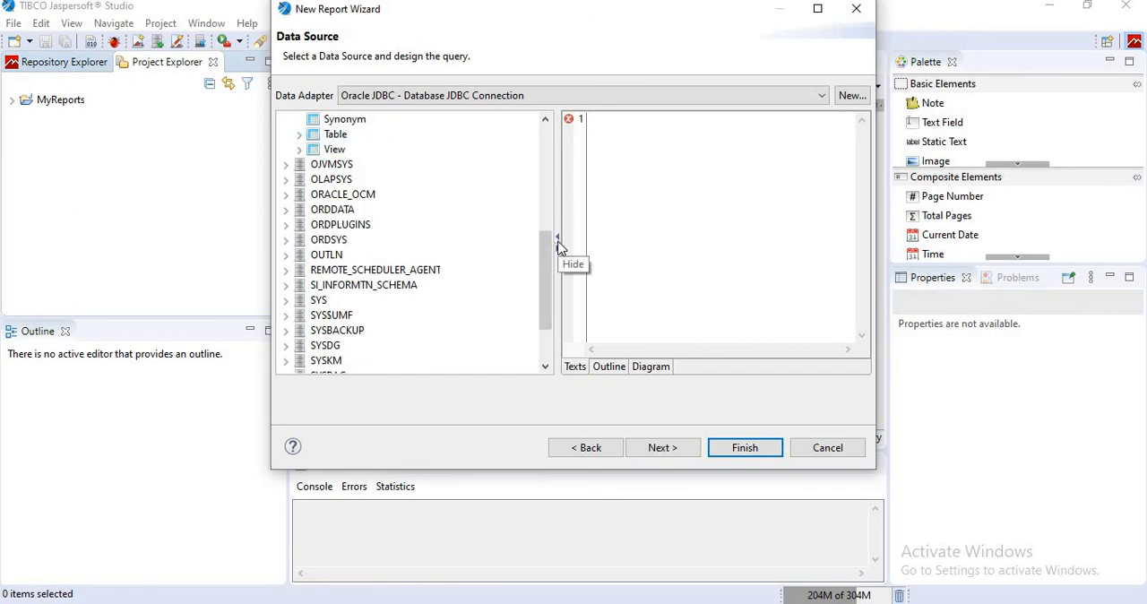
pyautogui.moveTo(559, 249)
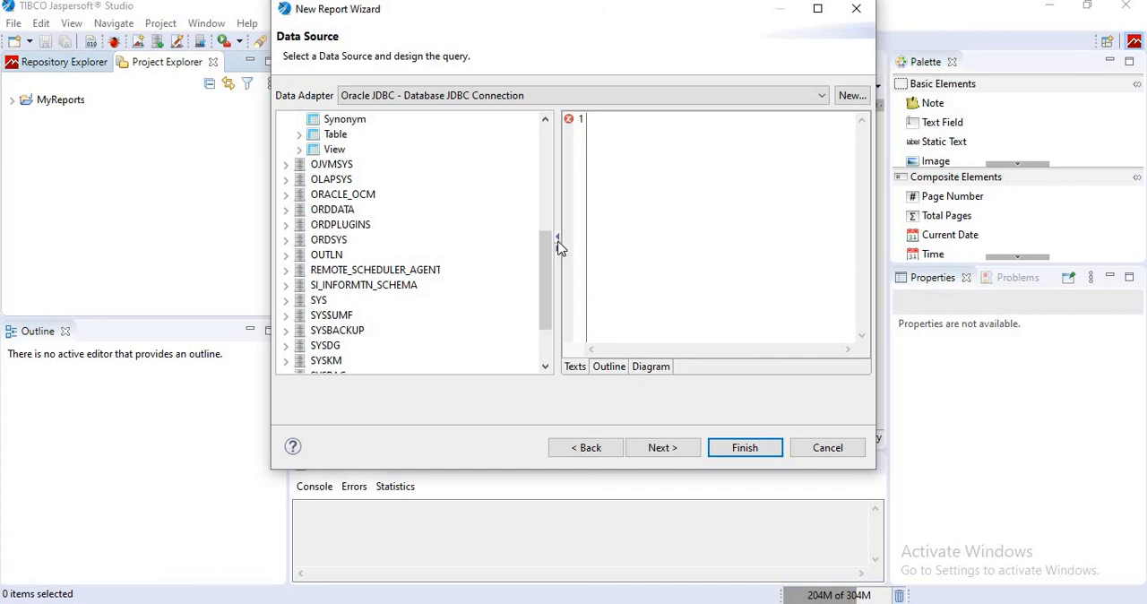